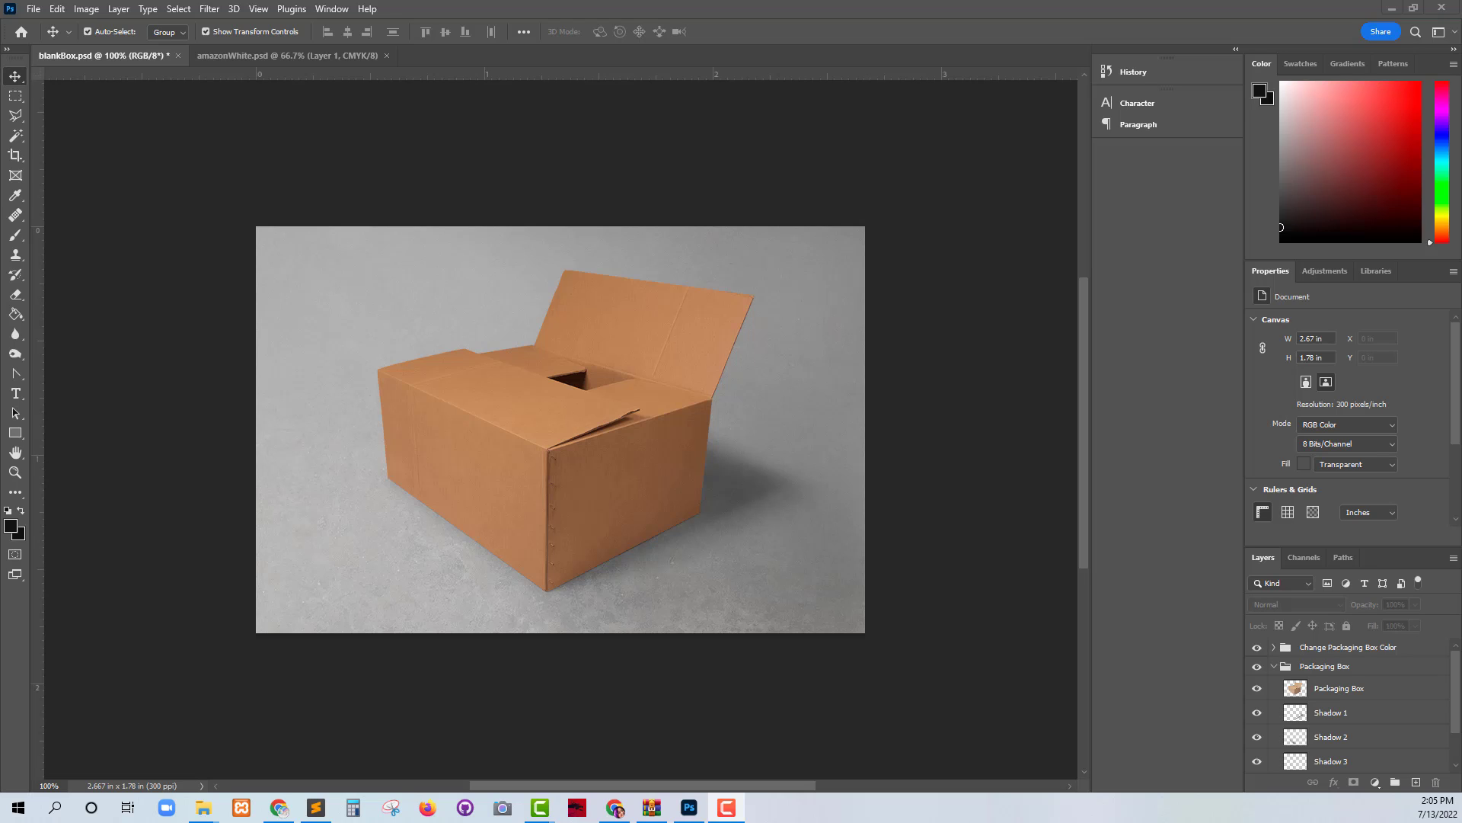
{"action": "mouse_move", "coordinate": [93, 772]}
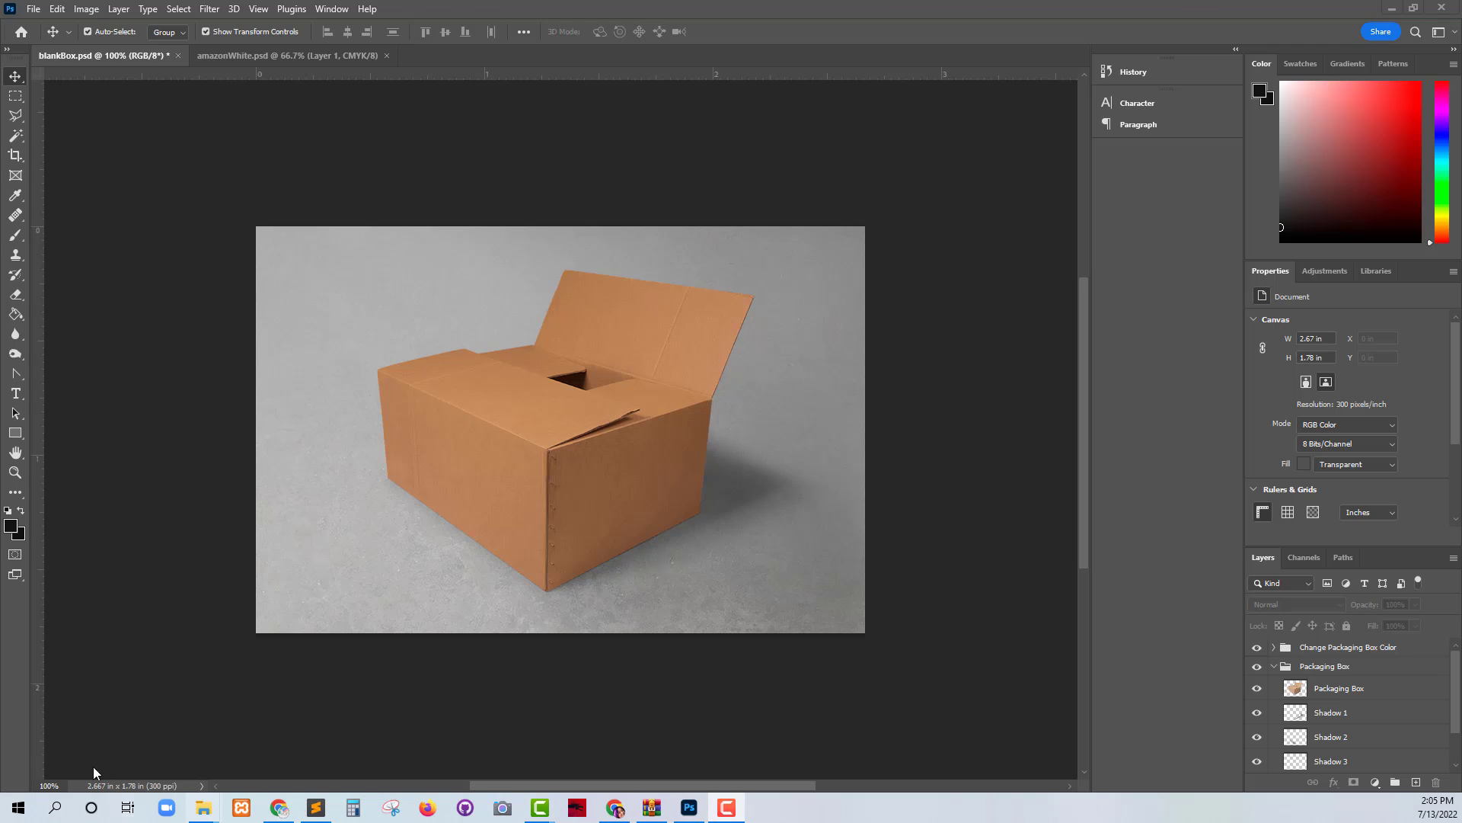
{"action": "mouse_move", "coordinate": [1453, 661]}
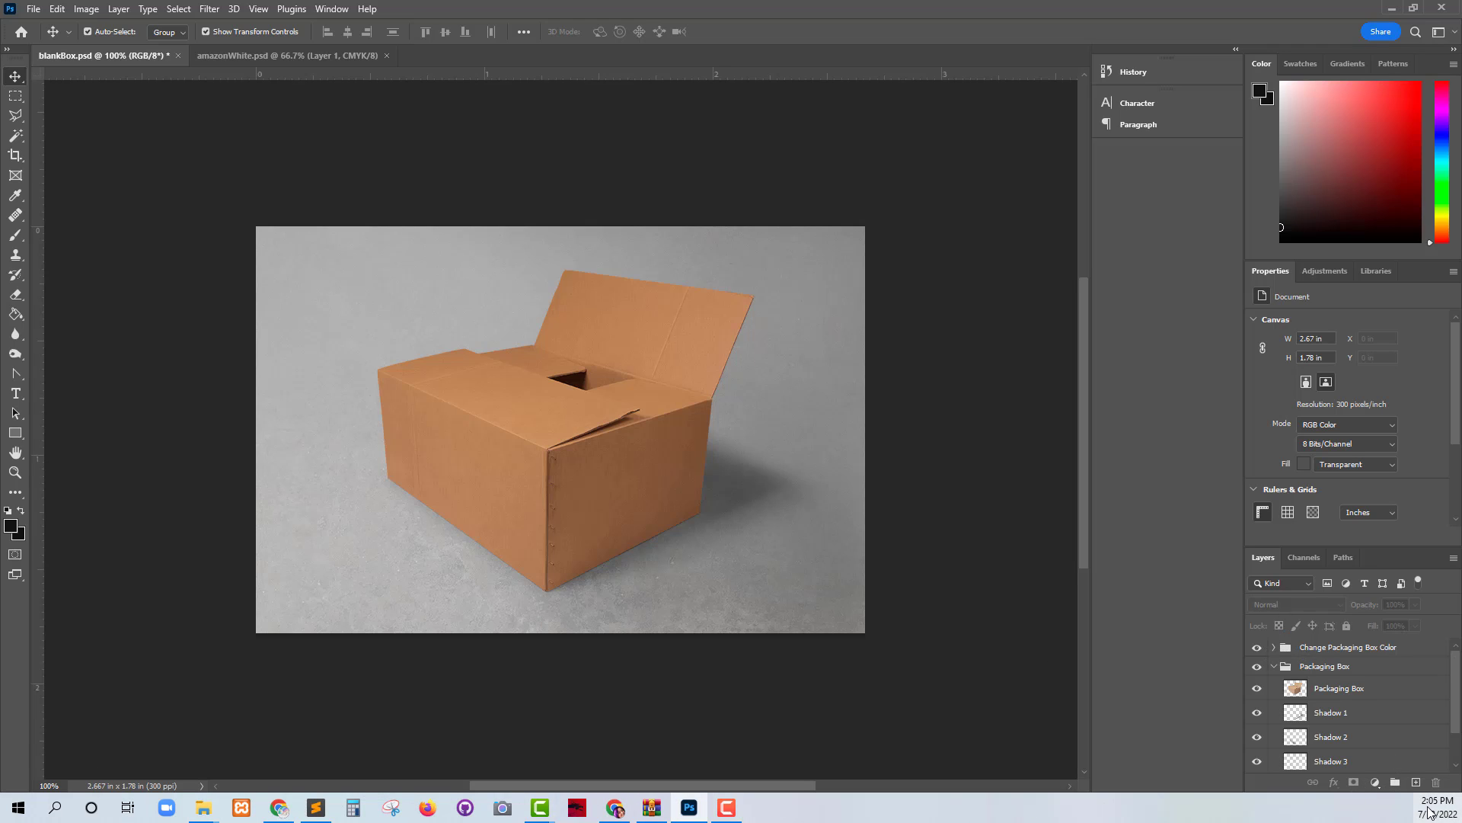
Step: Select the Change Packaging Box Color group and add a new blank layer above it
{"action": "left_click", "coordinate": [1349, 647]}
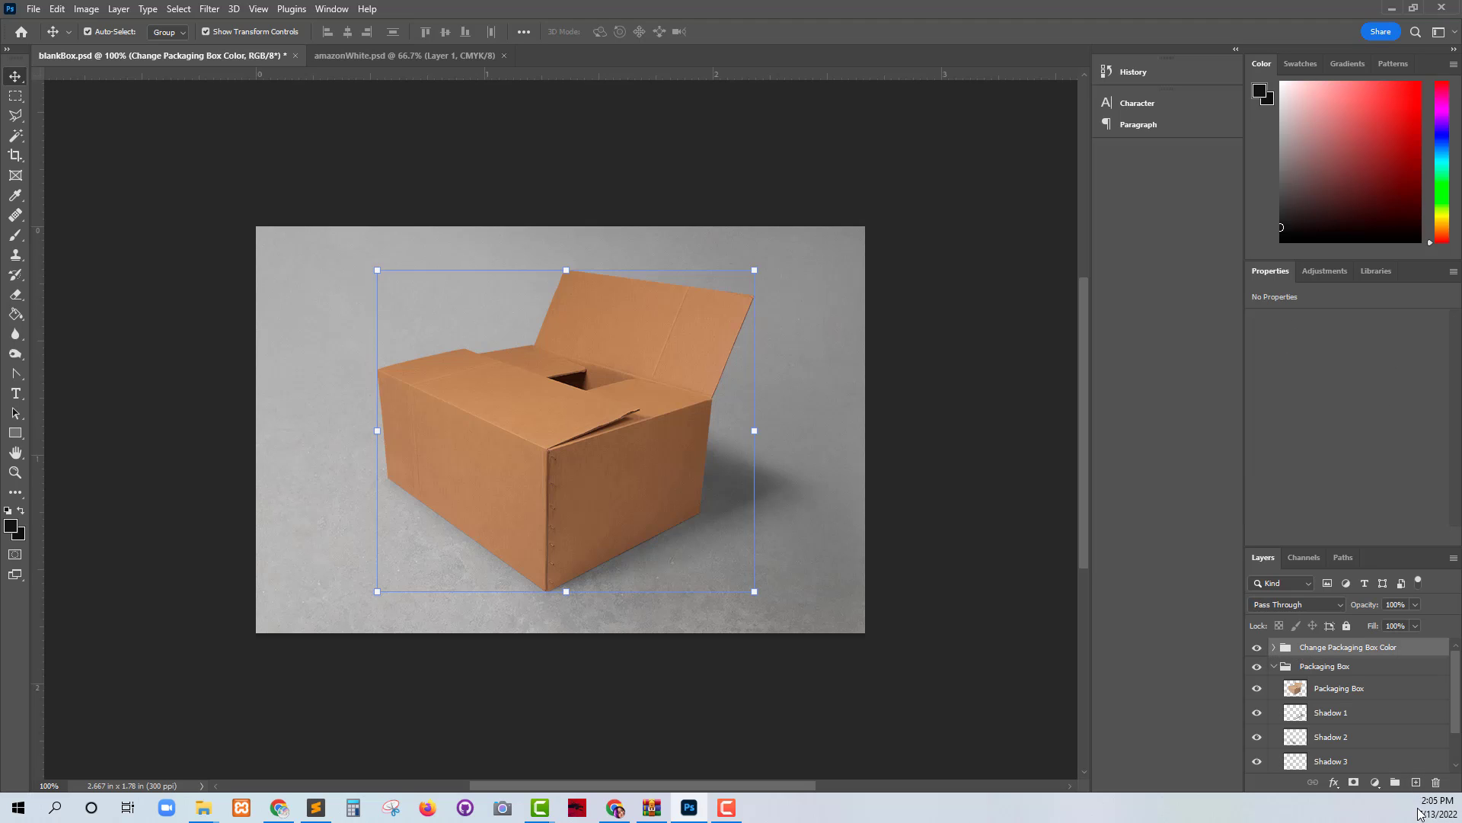
{"action": "left_click", "coordinate": [1416, 782]}
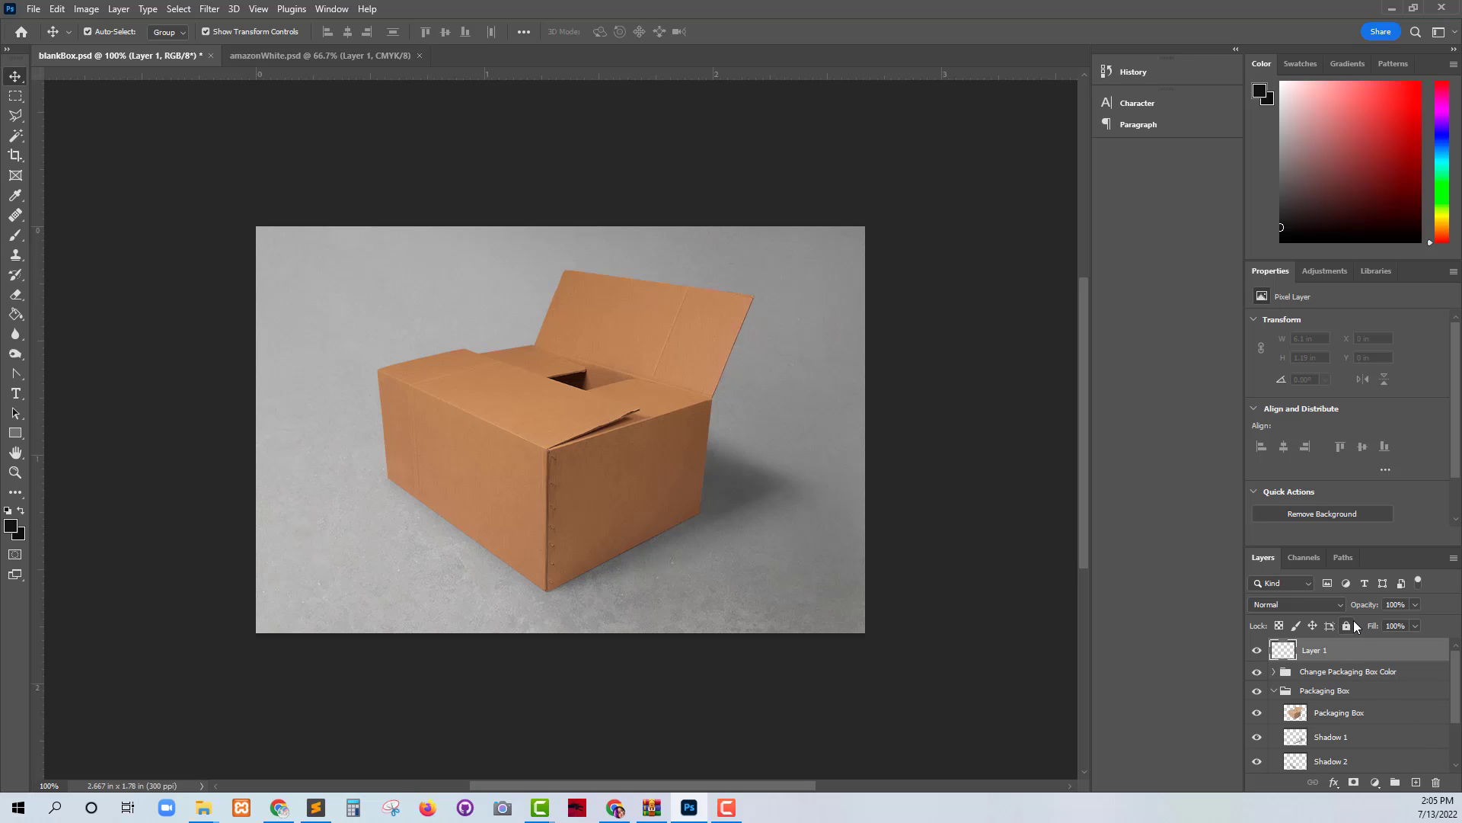
{"action": "mouse_move", "coordinate": [191, 112]}
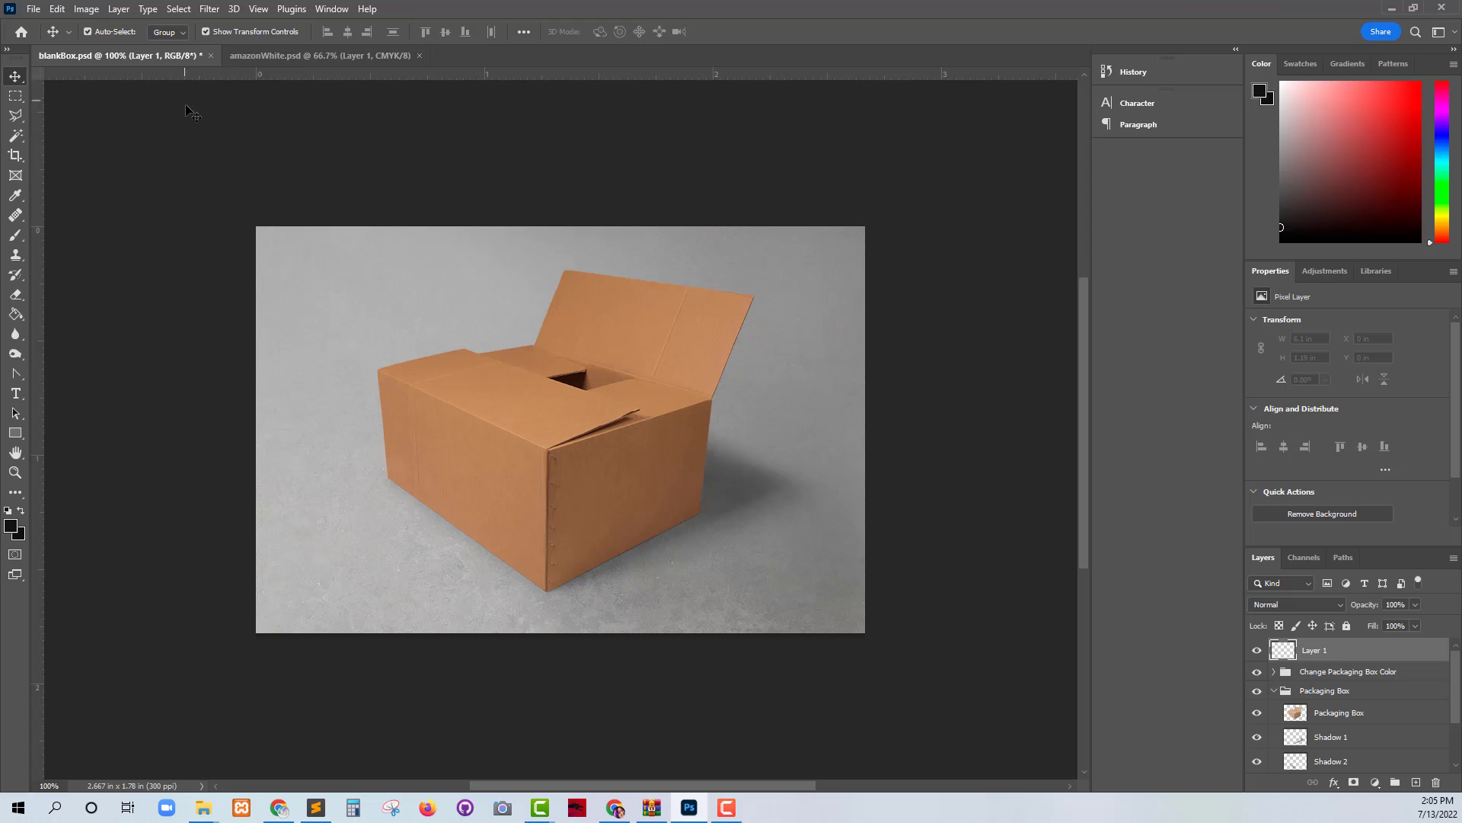
{"action": "left_click", "coordinate": [208, 9]}
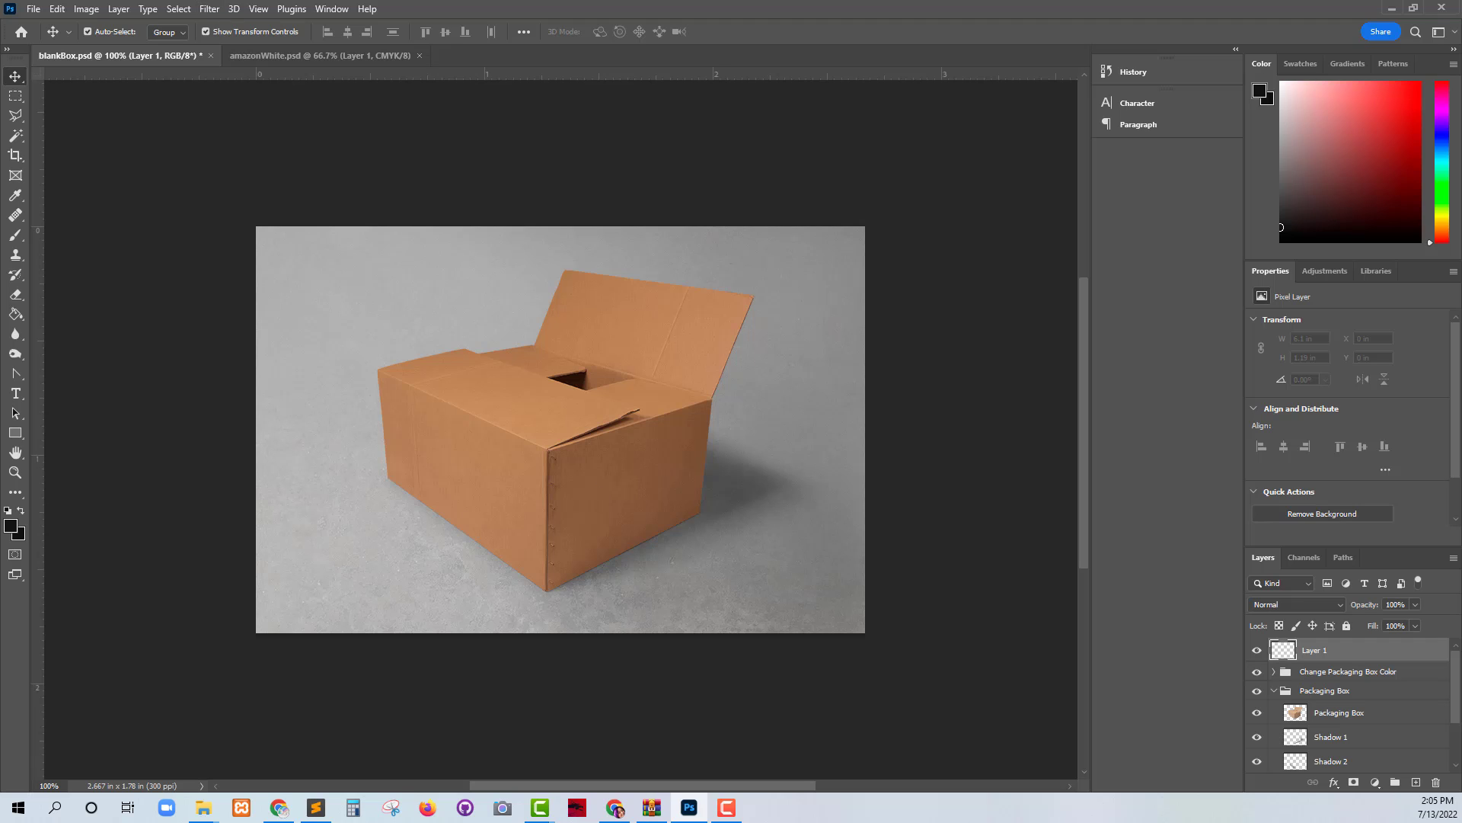
Step: Open Filter > Vanishing Point and place three corner points on the box's front-left face
{"action": "left_click", "coordinate": [208, 8]}
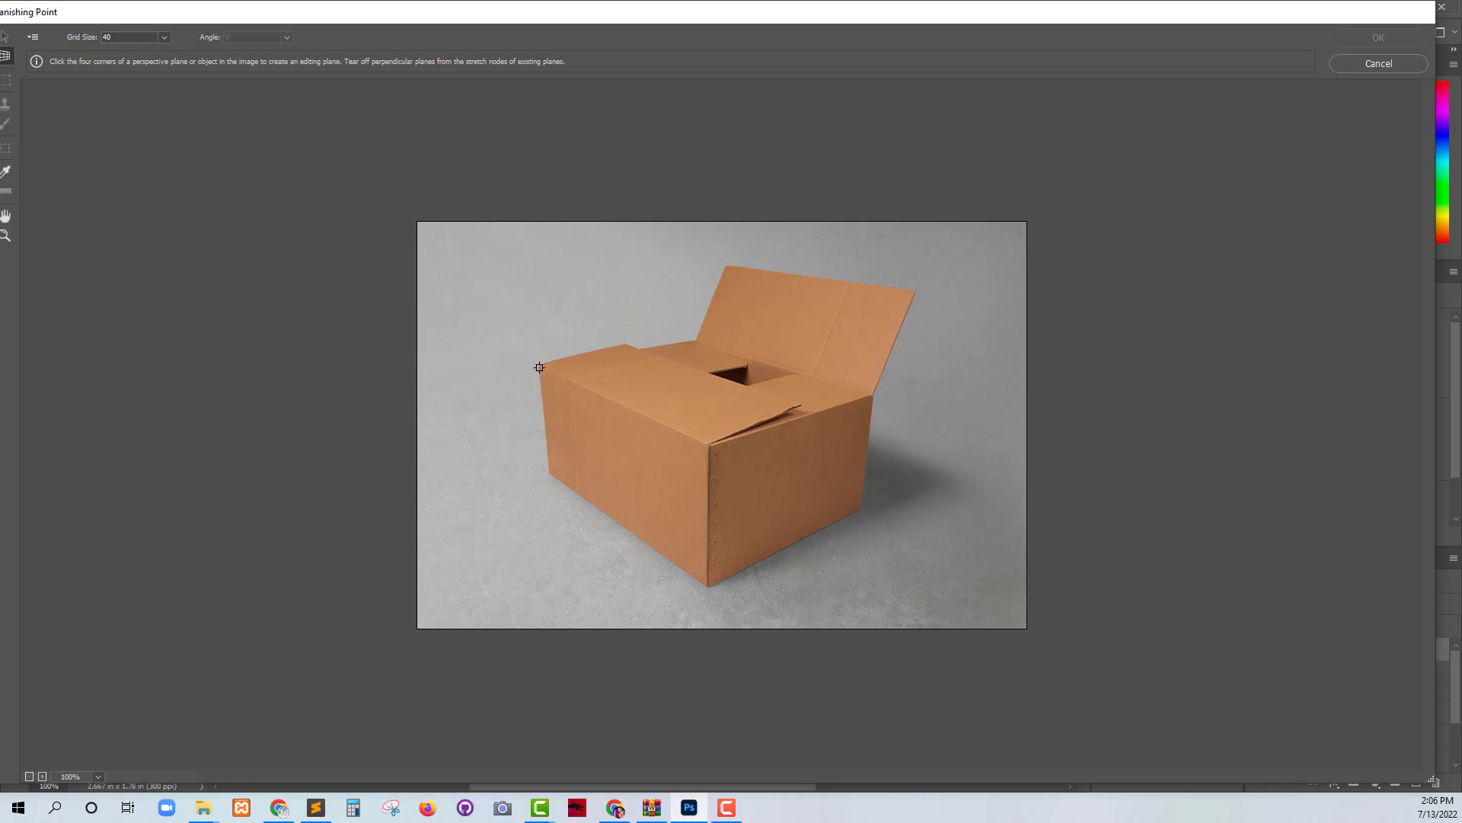
{"action": "left_click", "coordinate": [708, 445]}
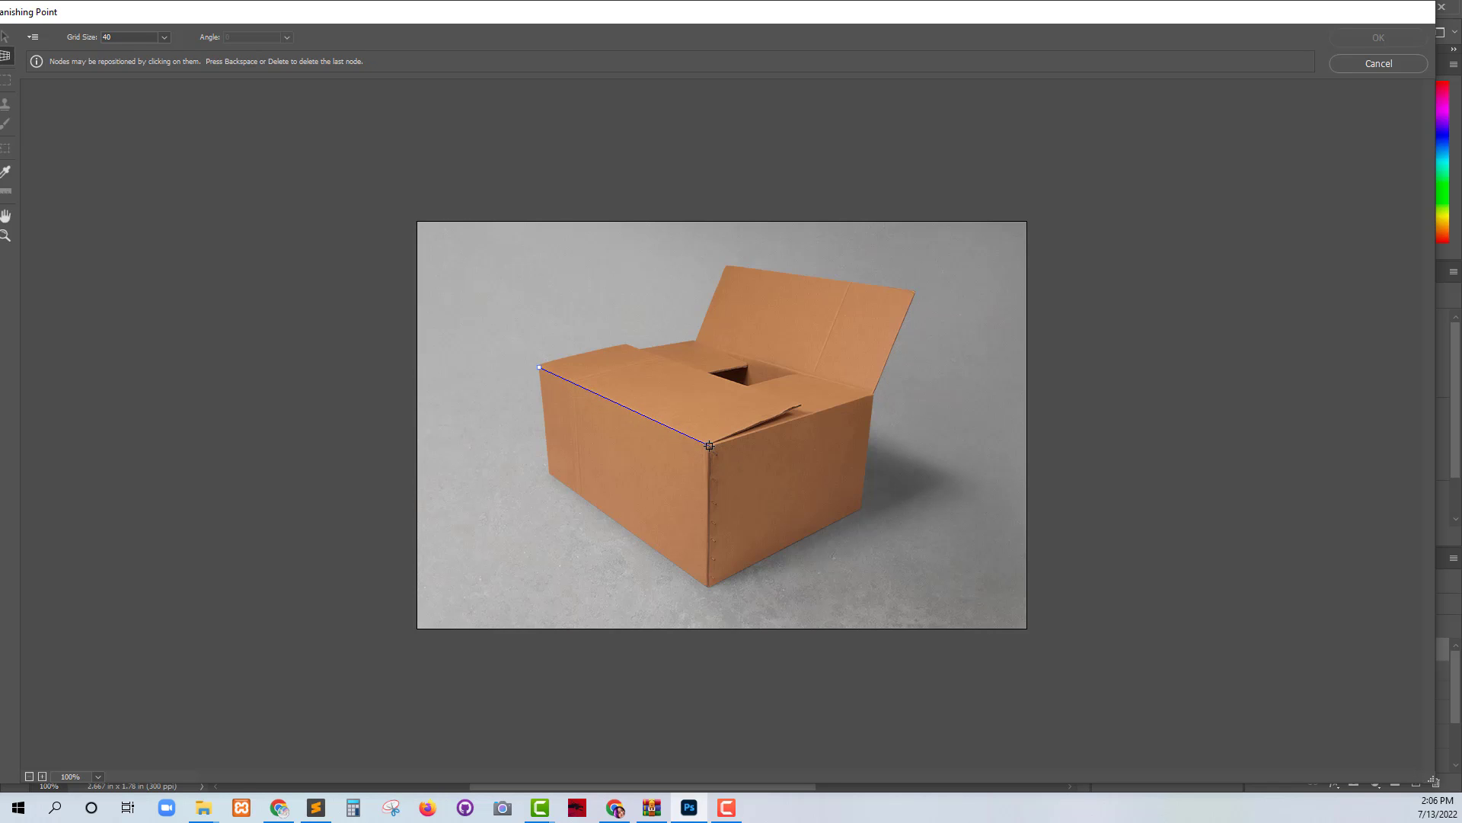
{"action": "left_click", "coordinate": [706, 585]}
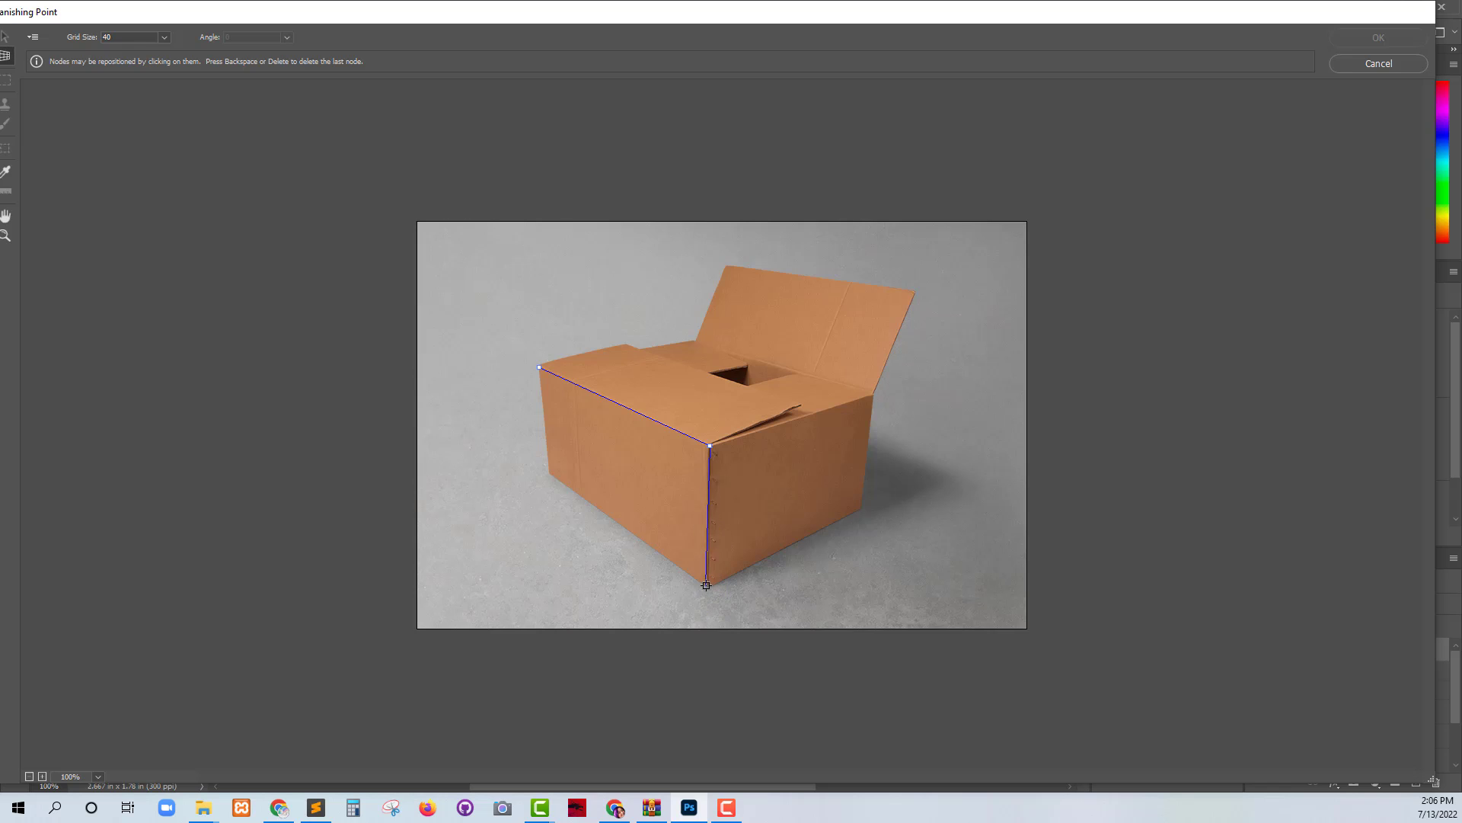
{"action": "left_click", "coordinate": [540, 367]}
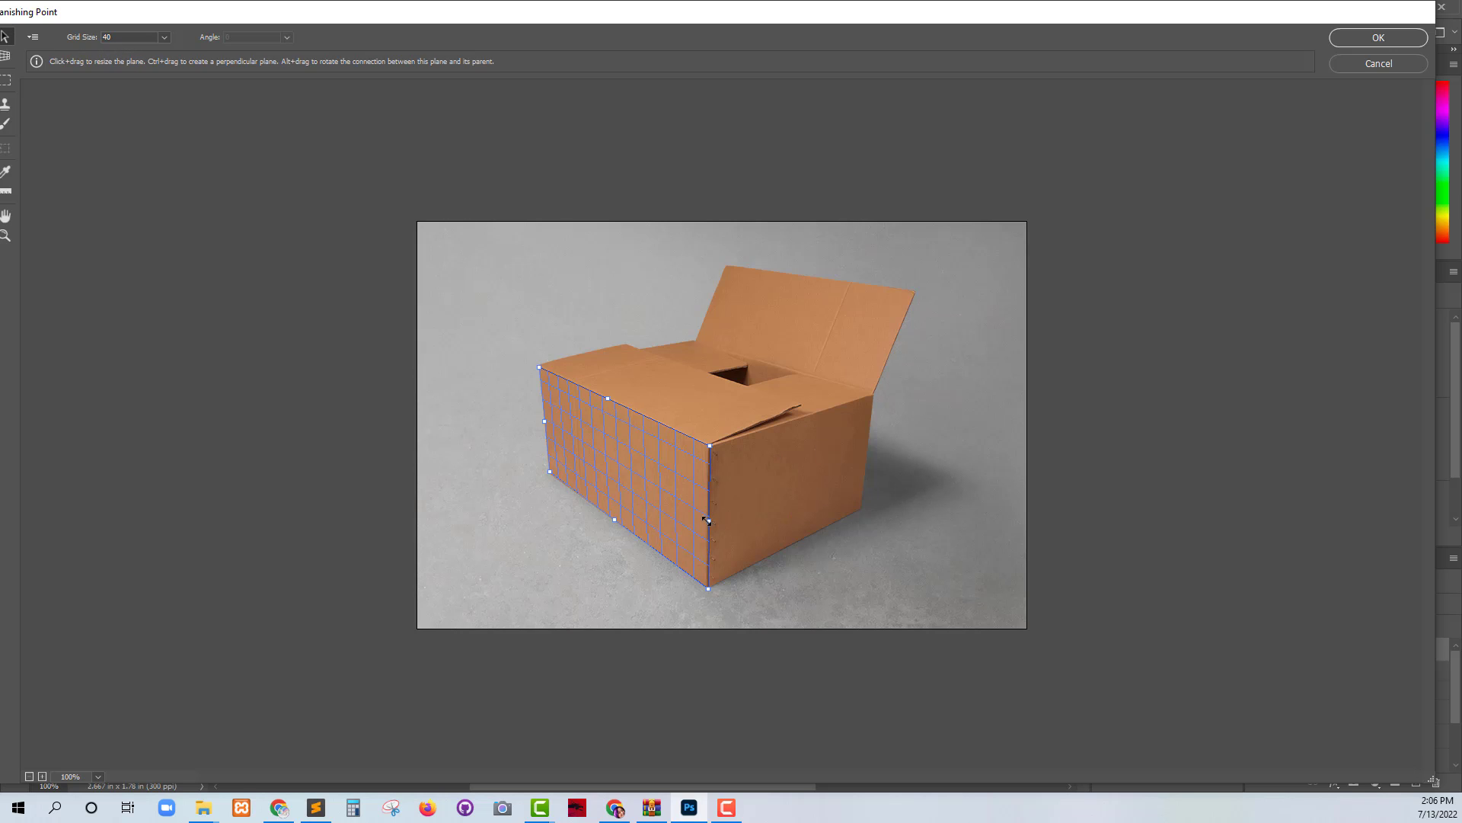
{"action": "mouse_move", "coordinate": [706, 521]}
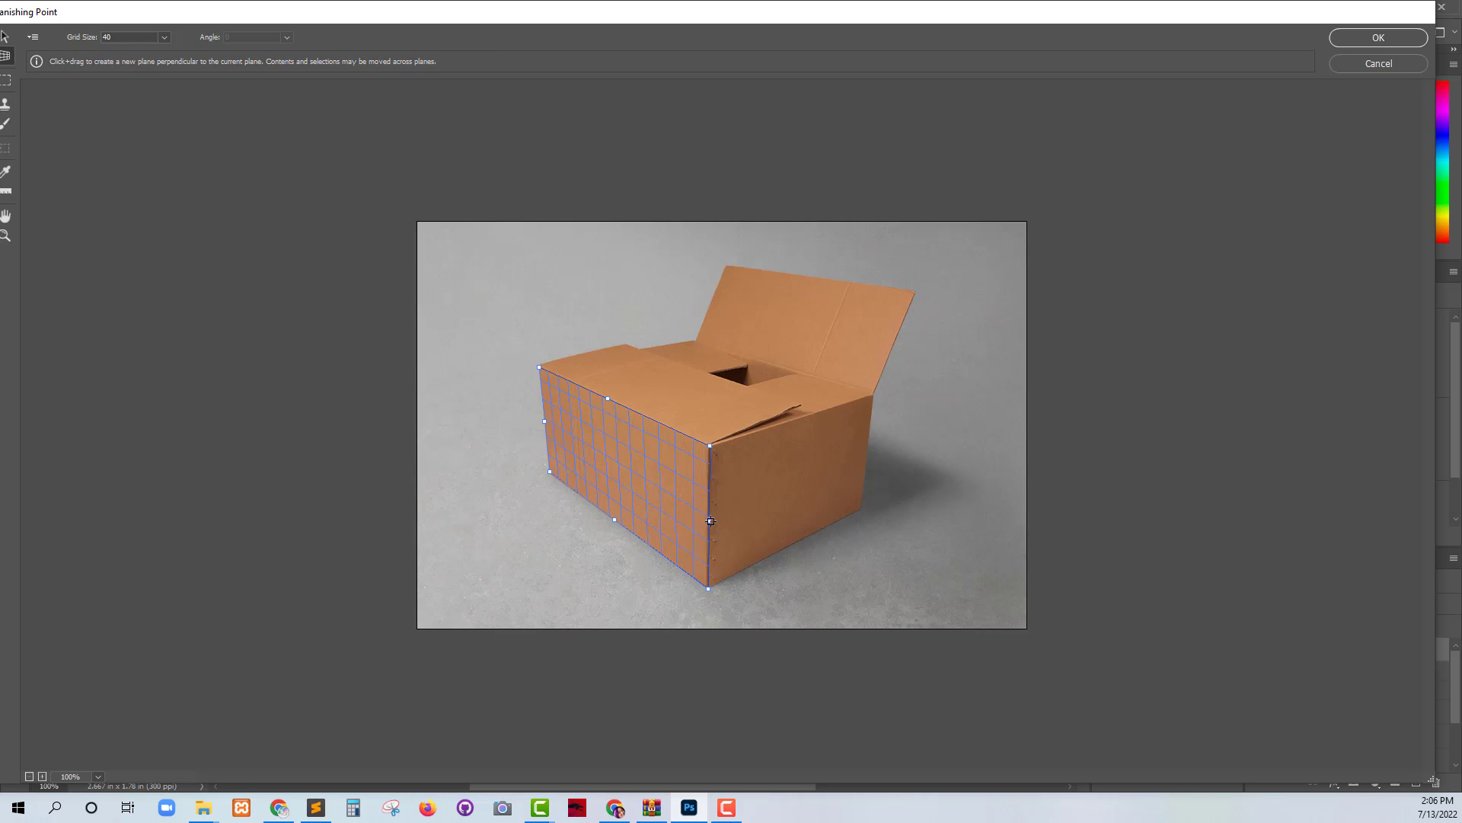
{"action": "mouse_move", "coordinate": [713, 532]}
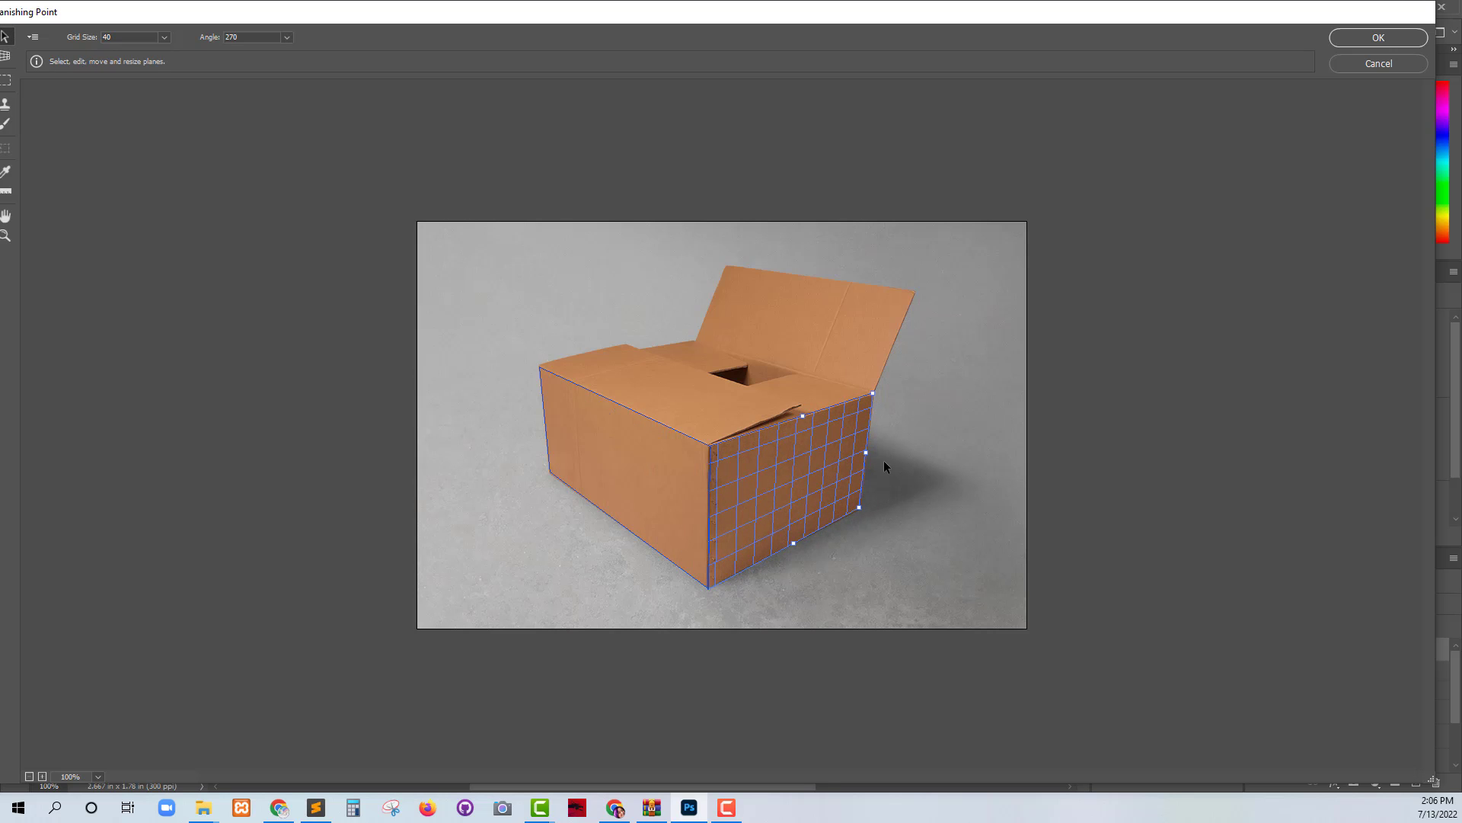
{"action": "mouse_move", "coordinate": [876, 399]}
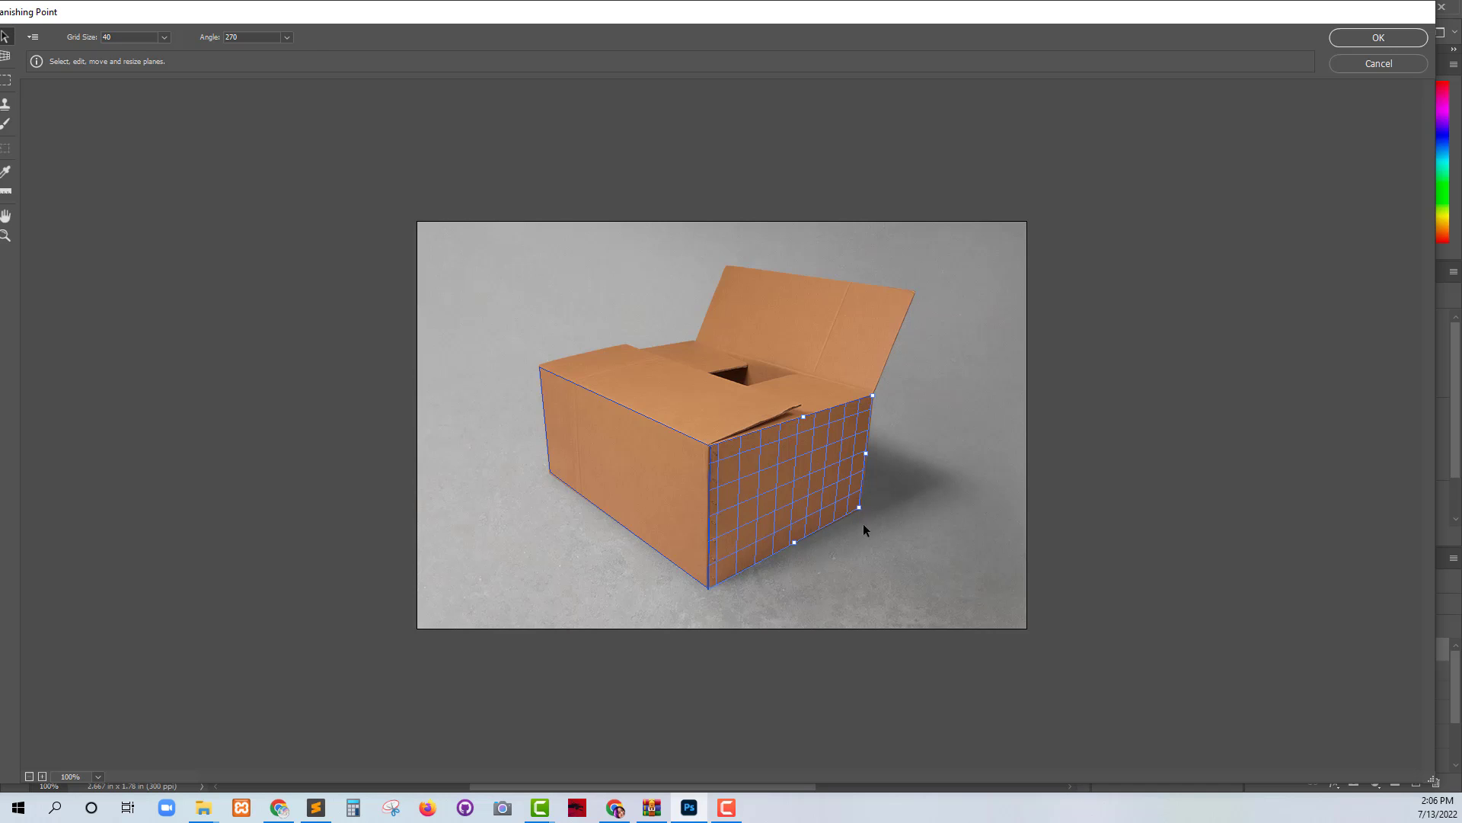
{"action": "mouse_move", "coordinate": [249, 423]}
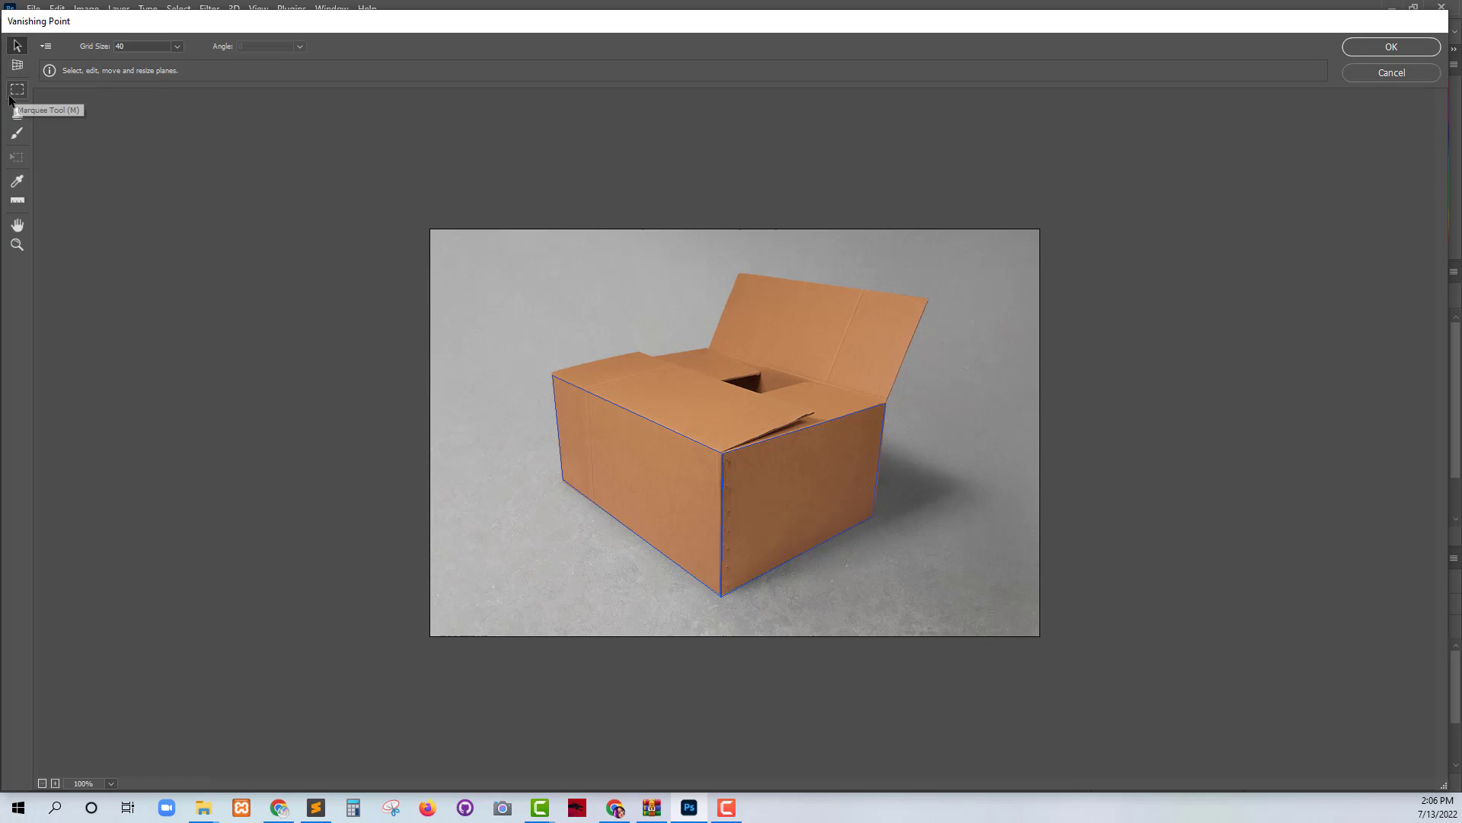
{"action": "mouse_move", "coordinate": [16, 112]}
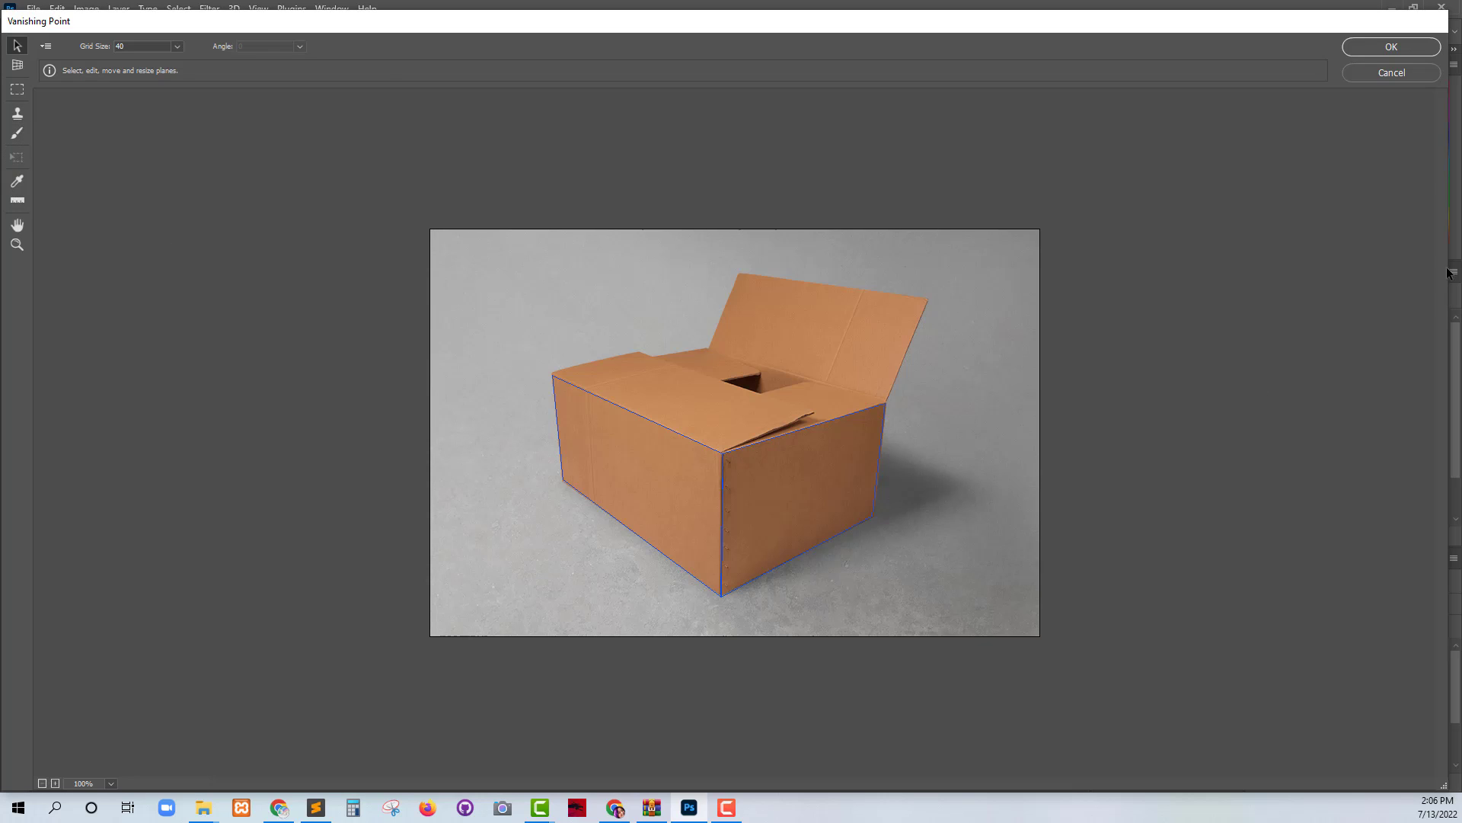
{"action": "mouse_move", "coordinate": [1284, 149]}
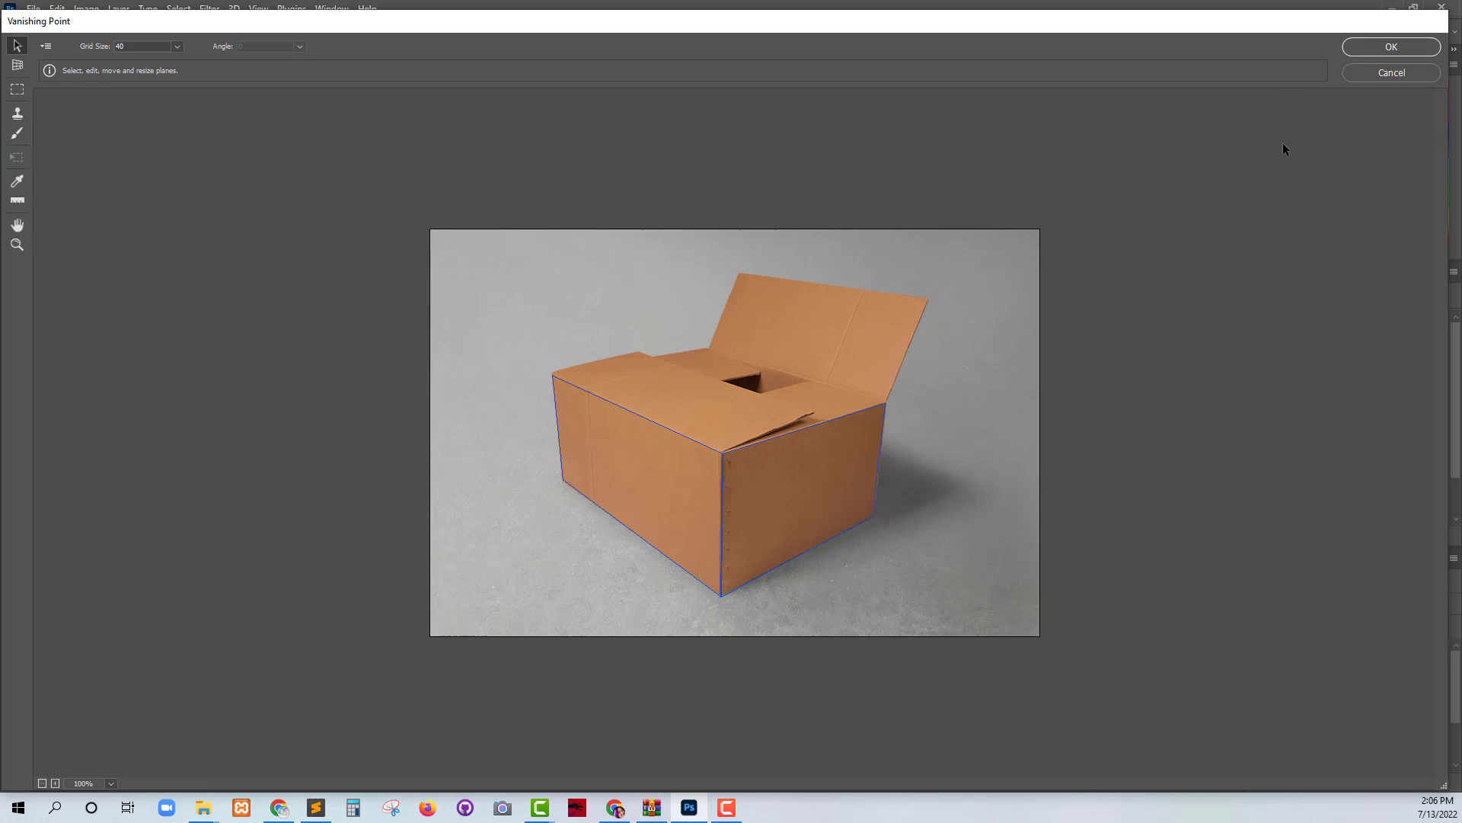
{"action": "mouse_move", "coordinate": [1391, 47]}
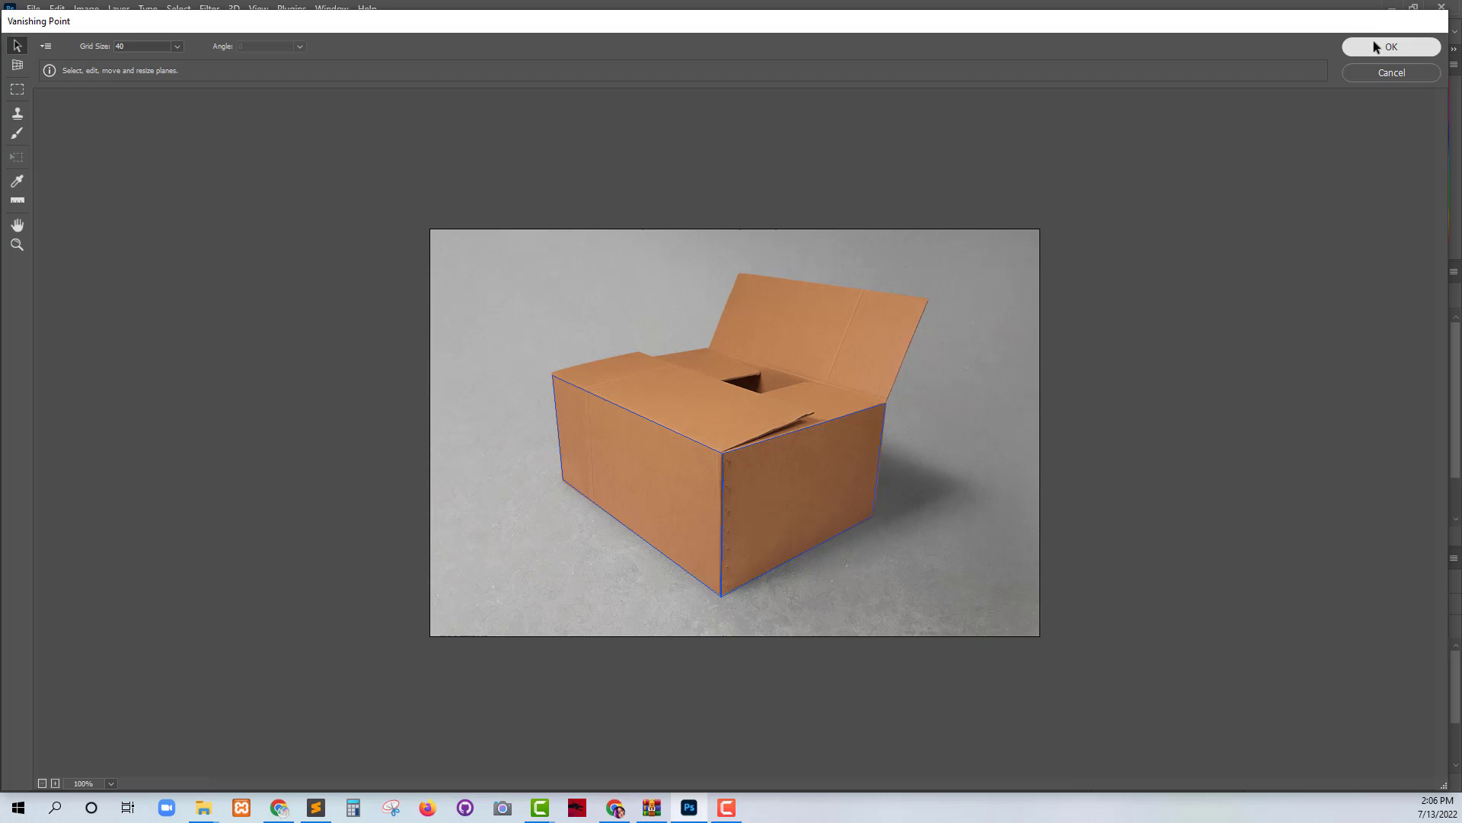
Step: Accept the Vanishing Point dialog to keep both perspective planes
{"action": "left_click", "coordinate": [1391, 46]}
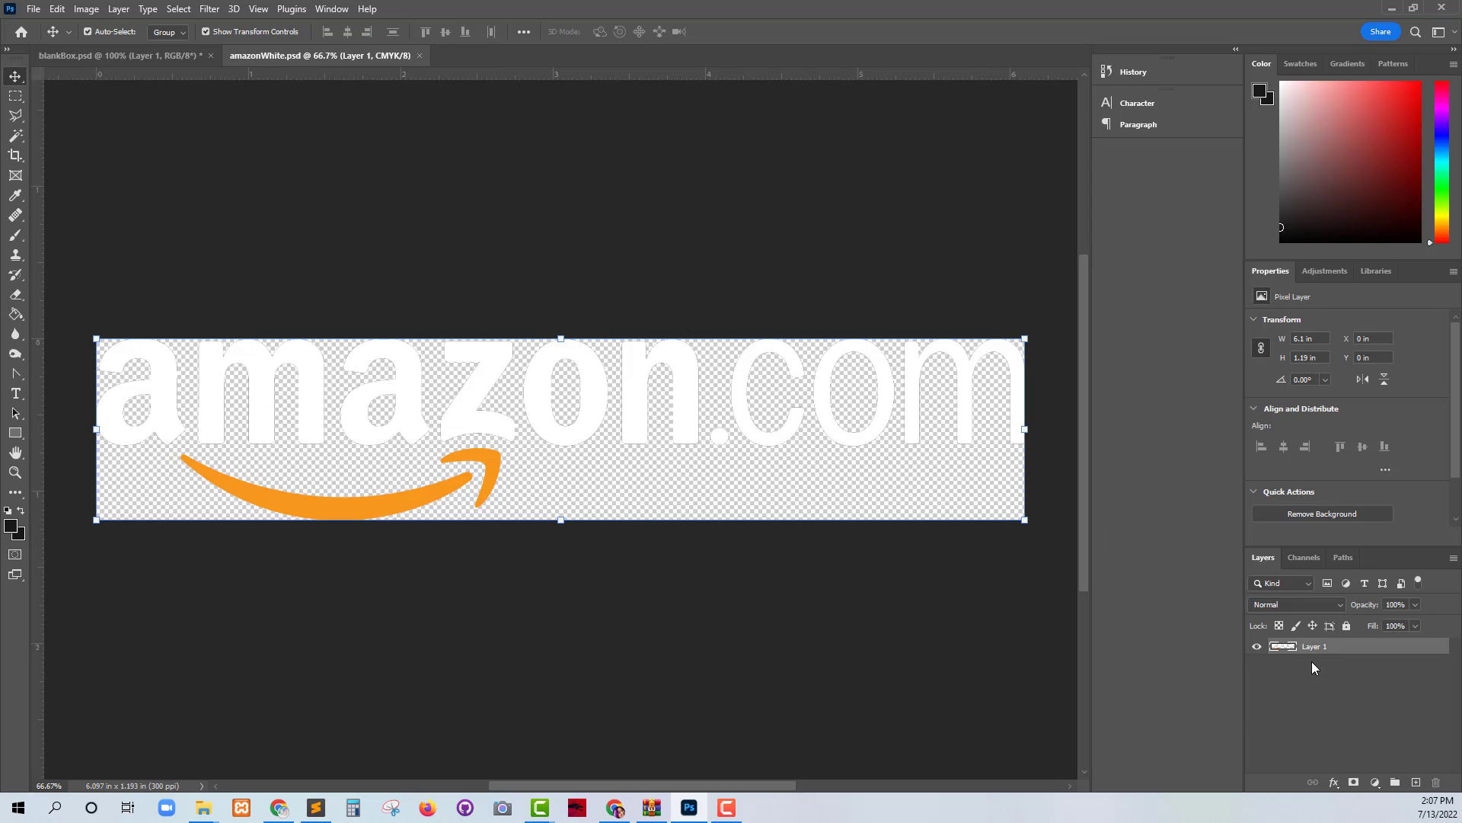
{"action": "mouse_move", "coordinate": [1280, 657]}
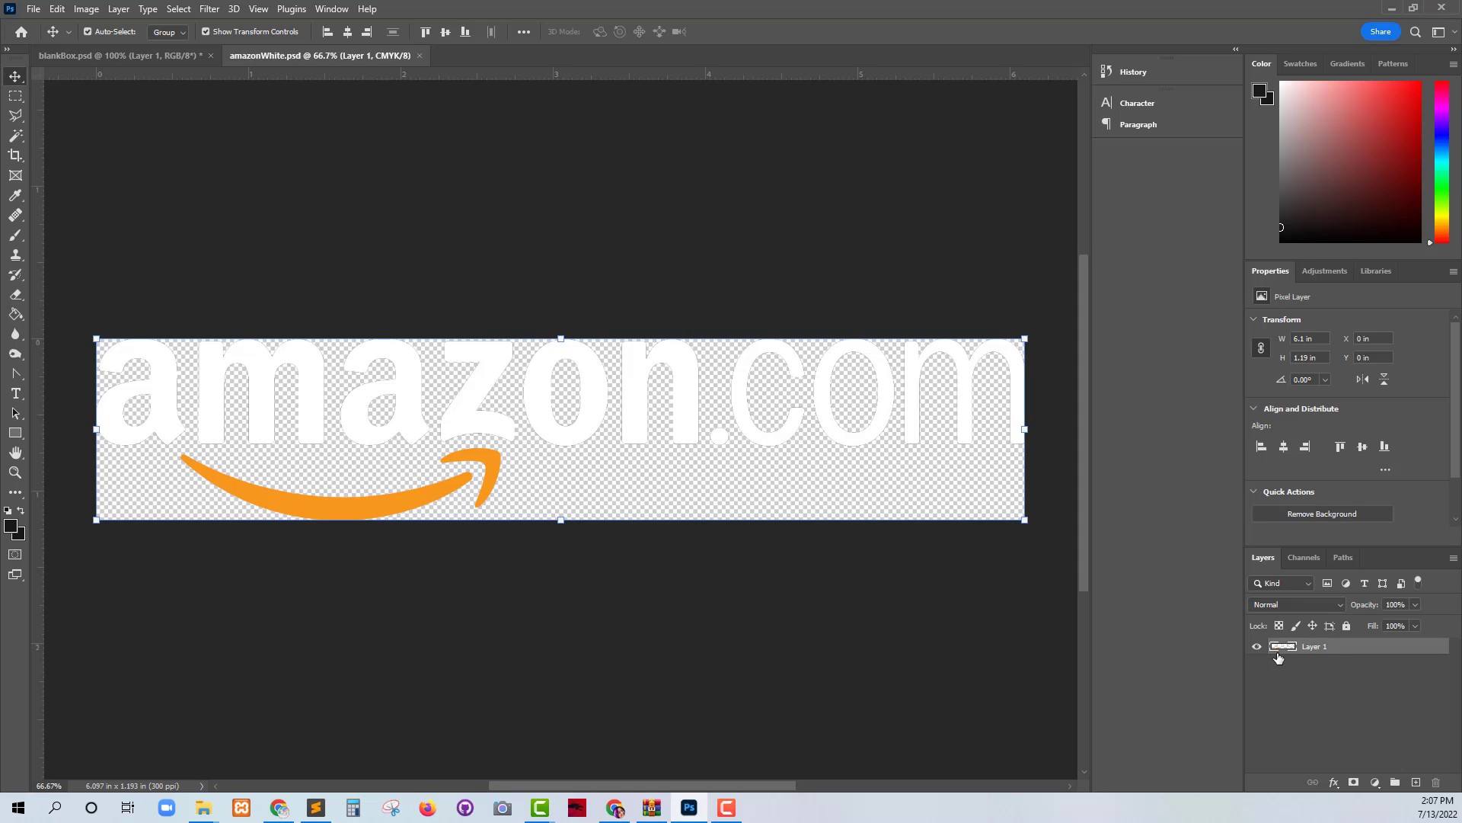
{"action": "mouse_move", "coordinate": [827, 607]}
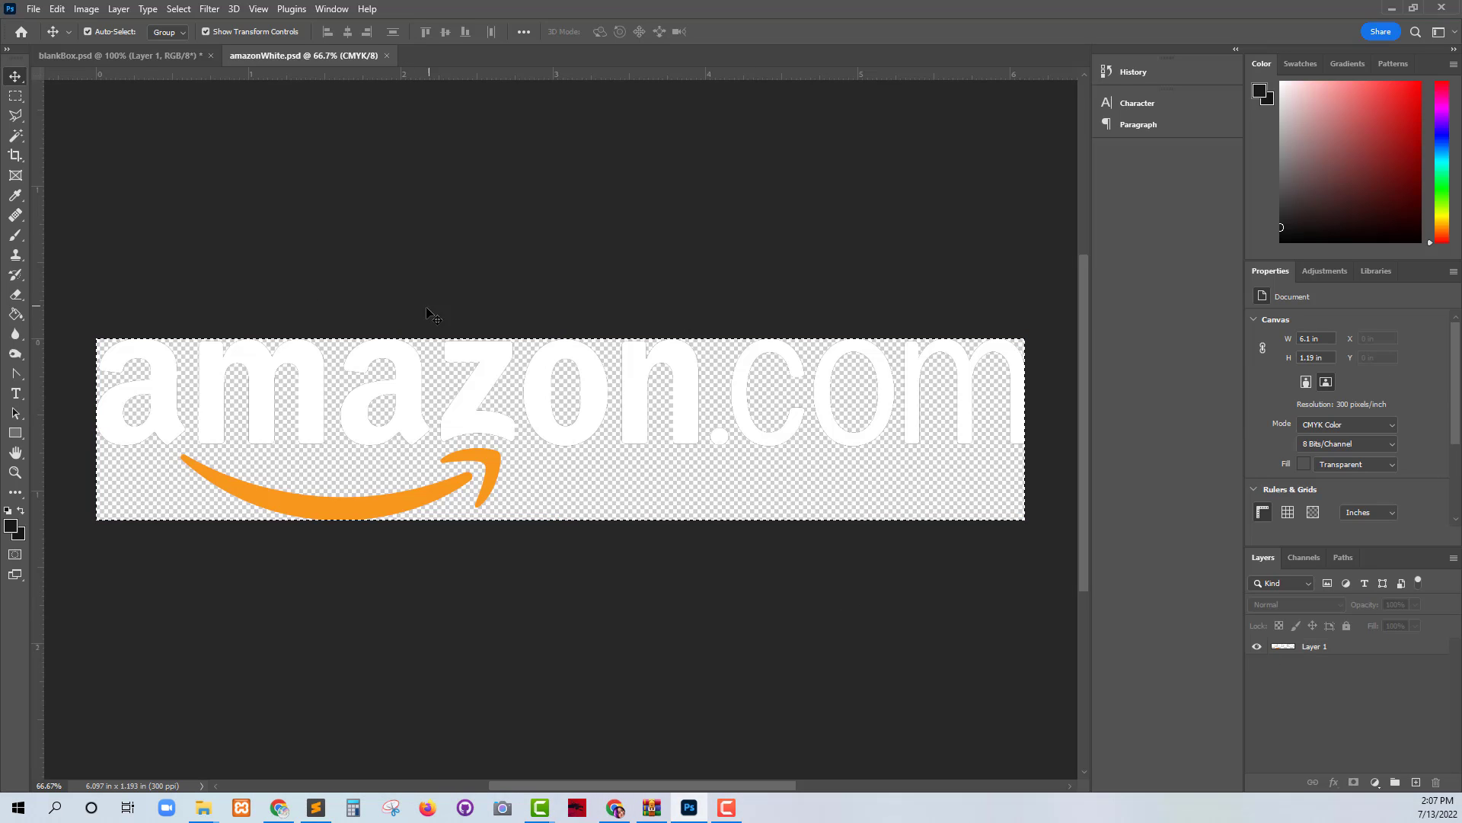
{"action": "mouse_move", "coordinate": [145, 62]}
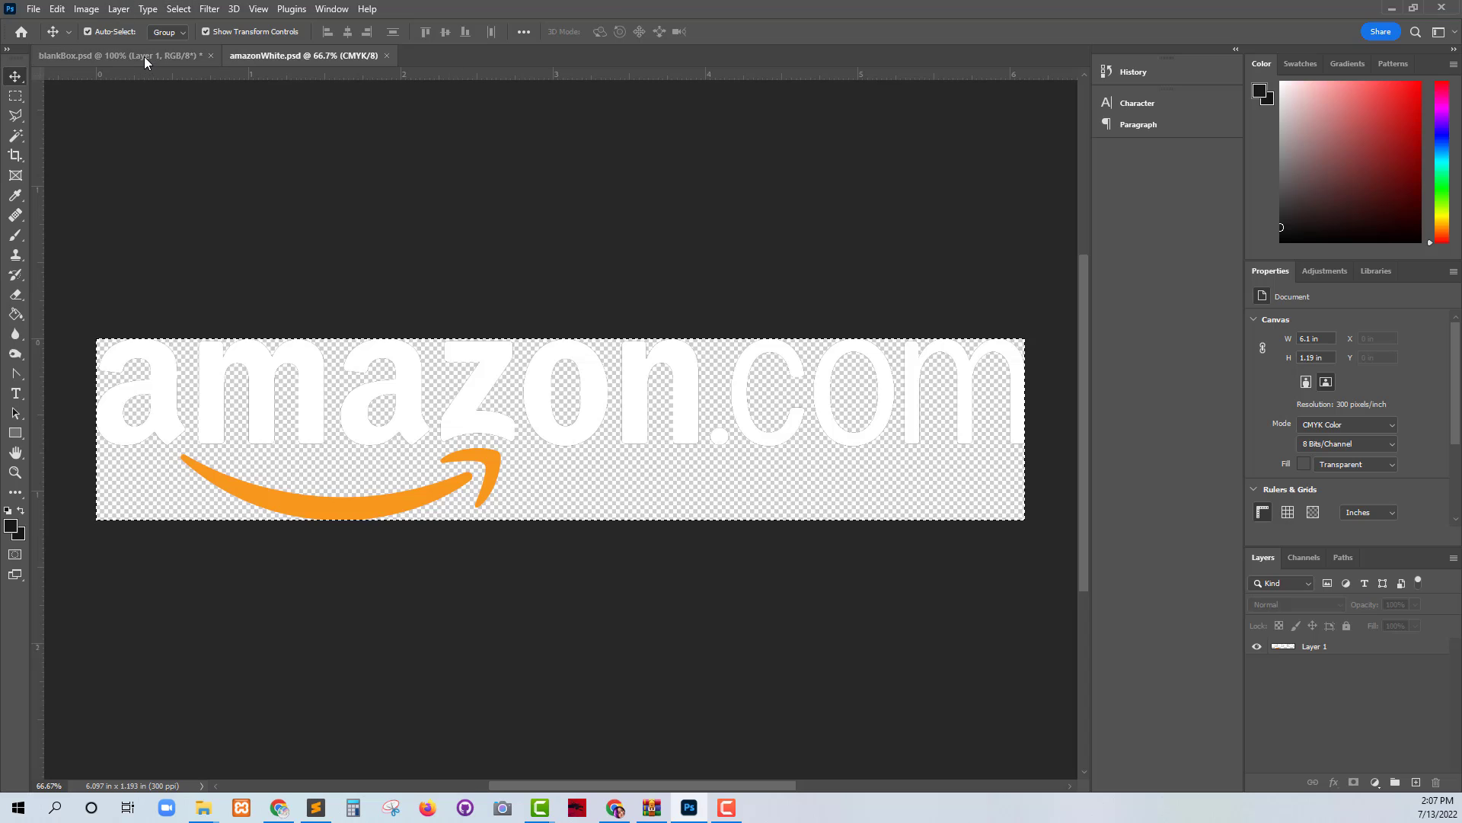
Step: Return to the box photo and reopen the Vanishing Point filter from the Filter menu
{"action": "left_click", "coordinate": [121, 55]}
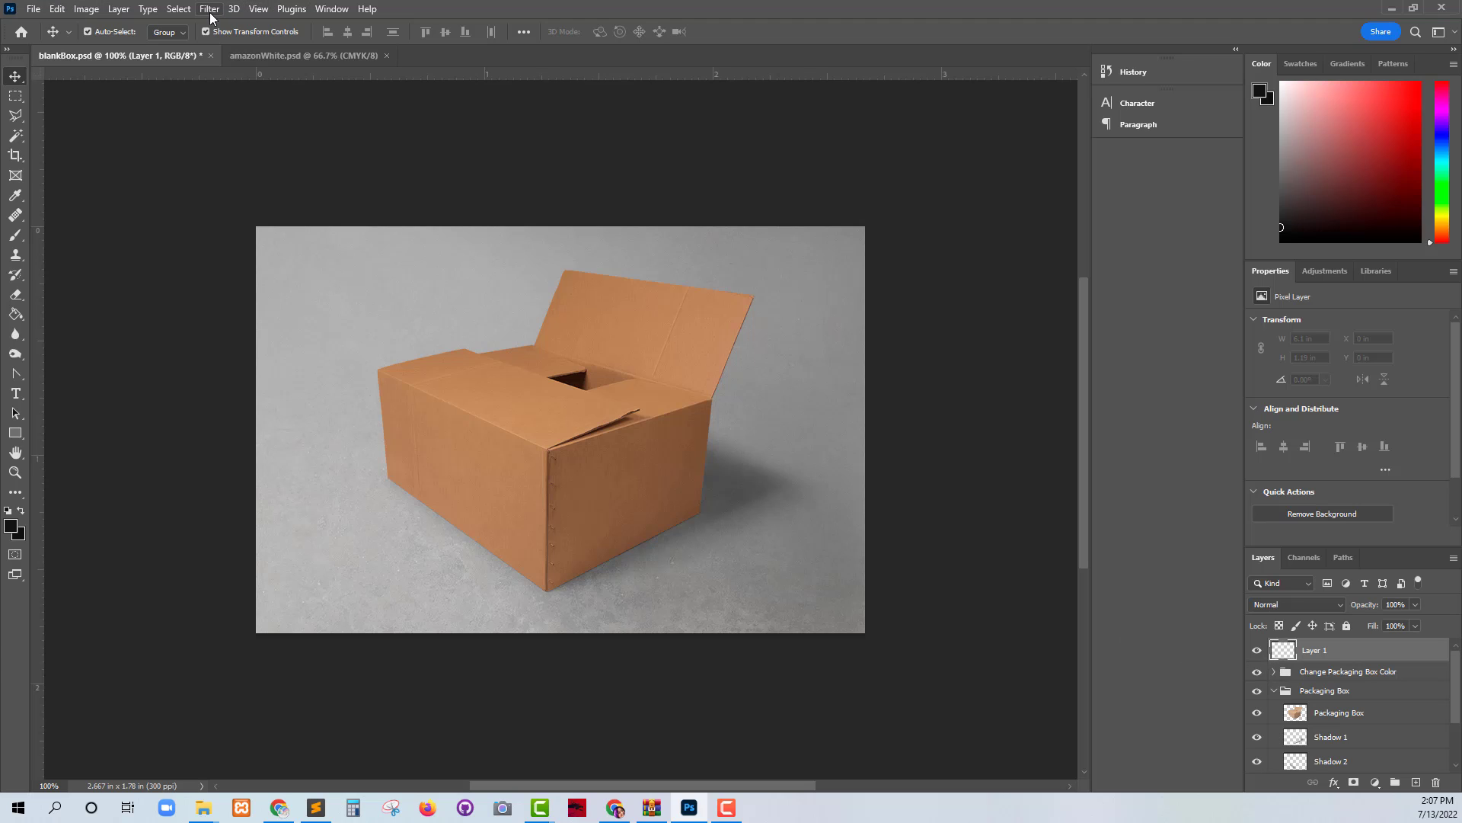
{"action": "left_click", "coordinate": [208, 8]}
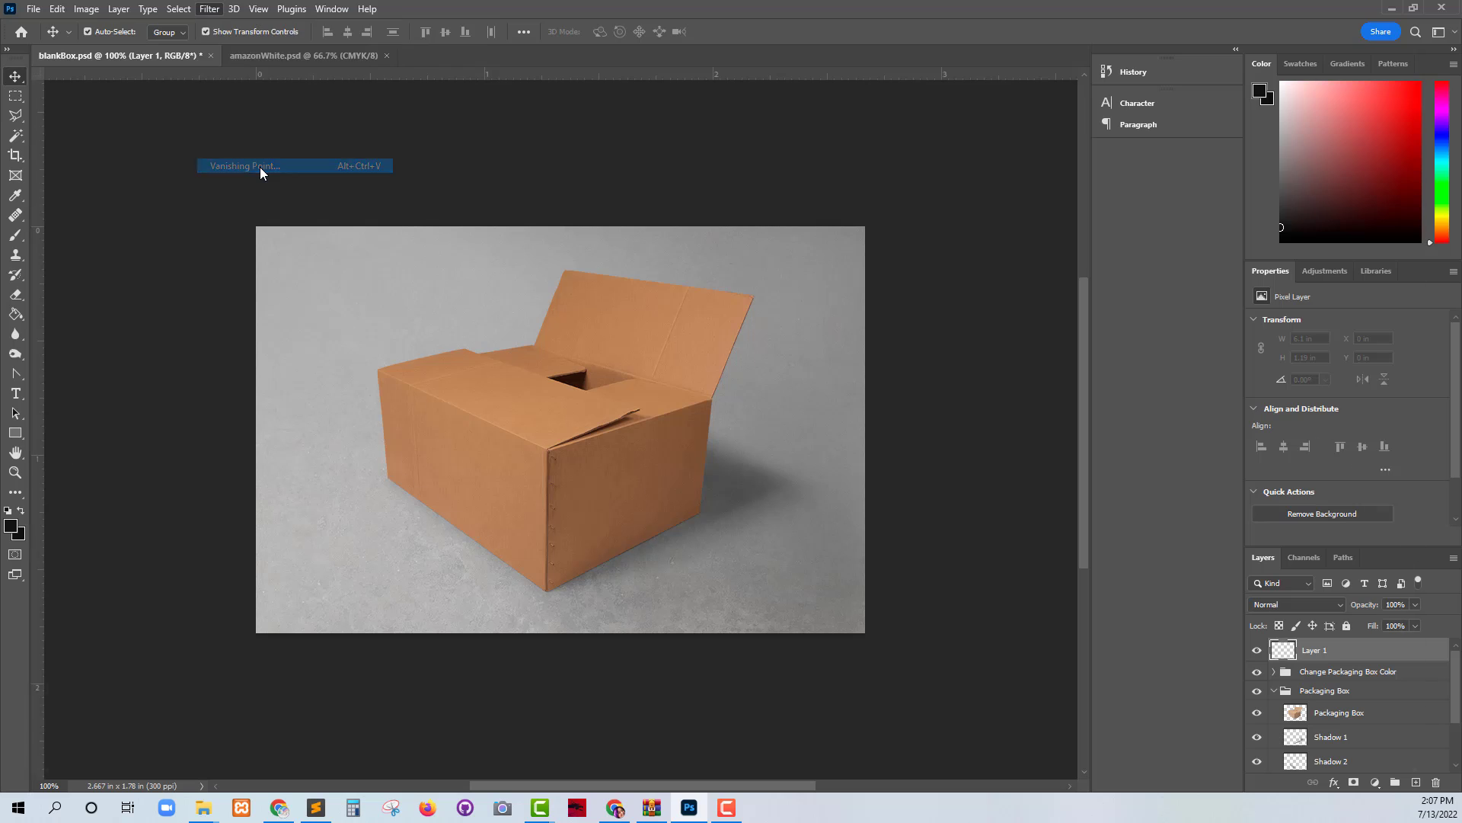
{"action": "left_click", "coordinate": [245, 165]}
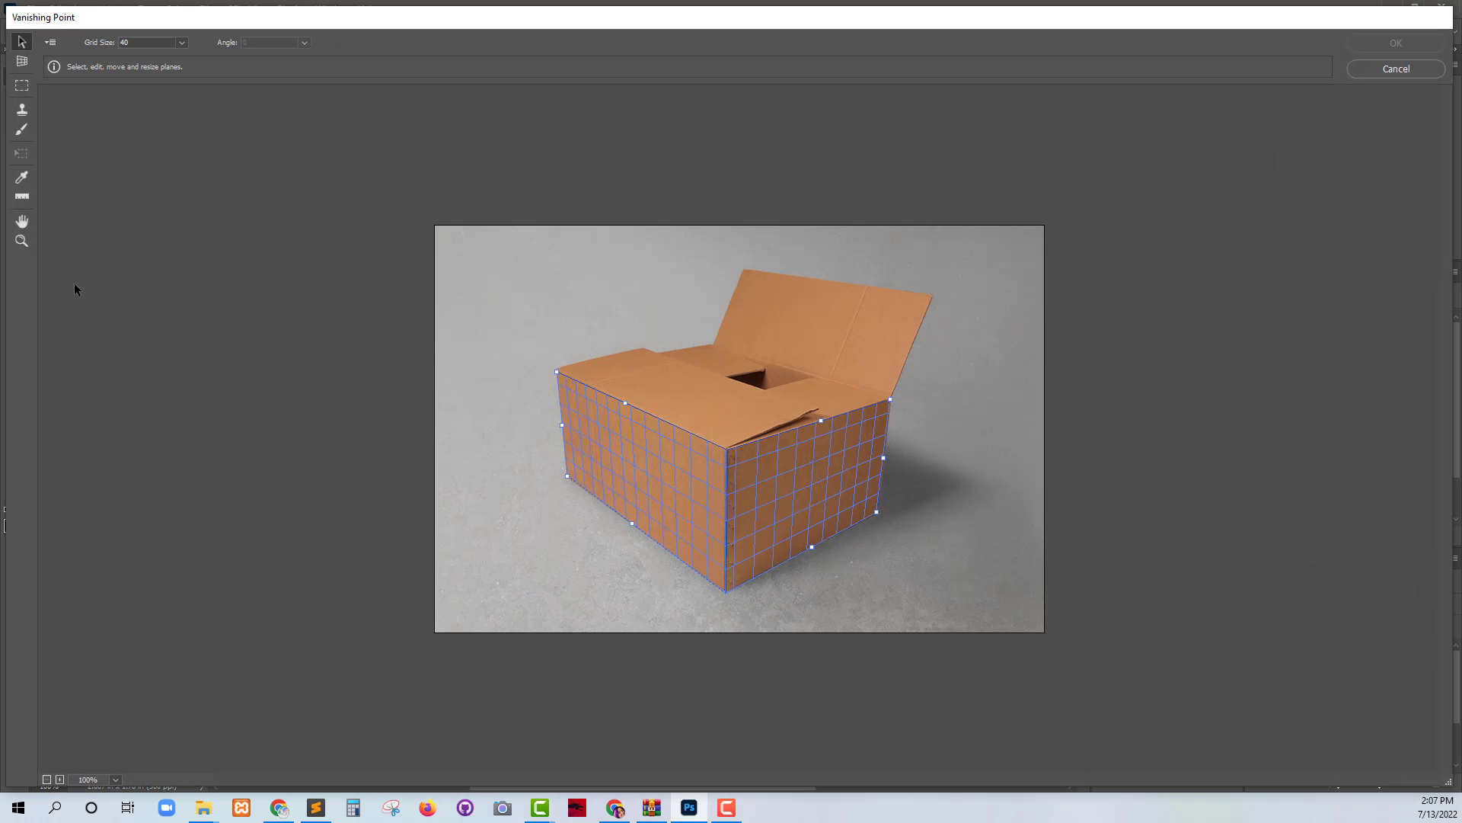
{"action": "mouse_move", "coordinate": [453, 273]}
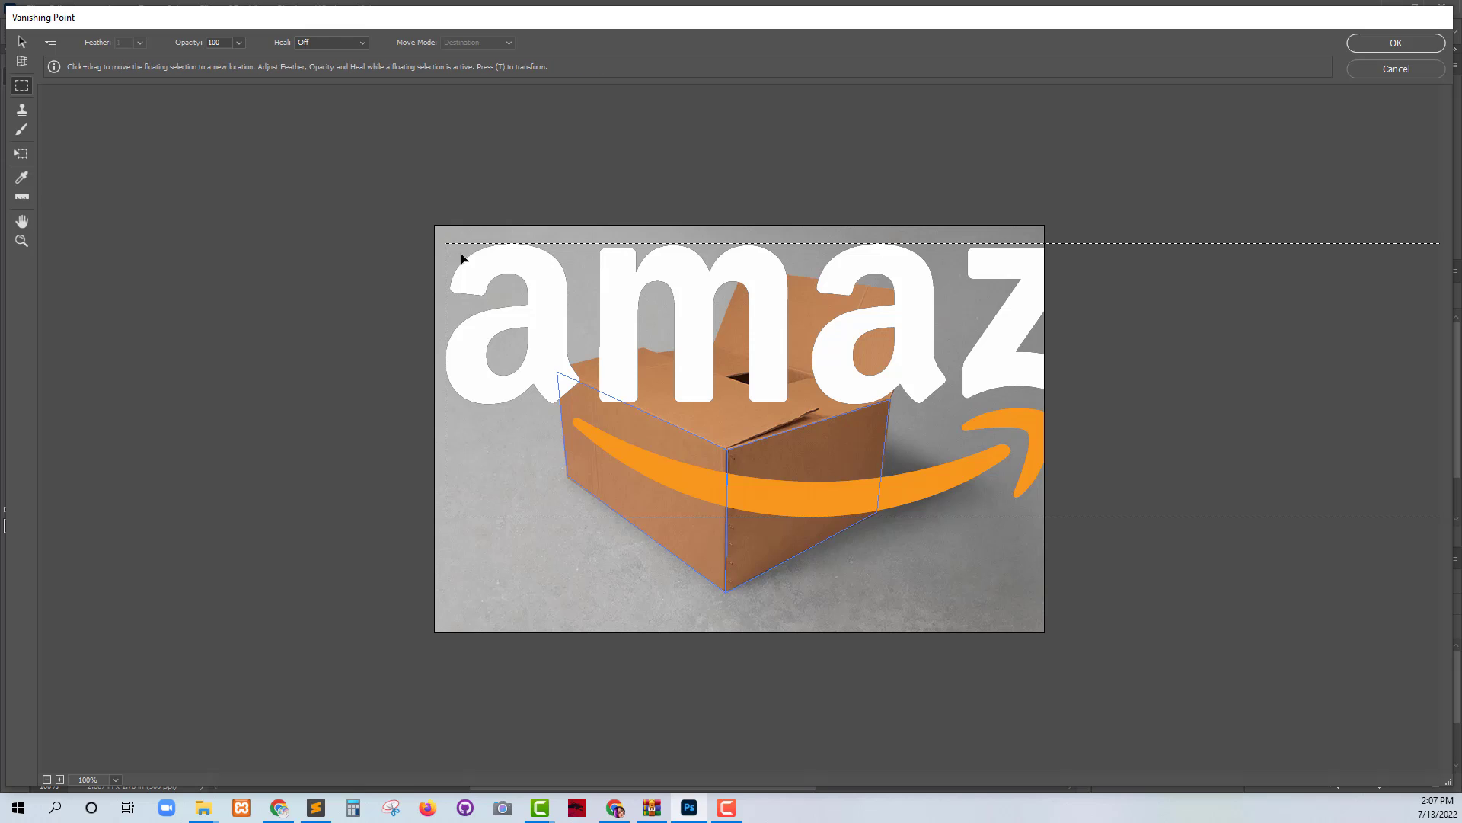
{"action": "mouse_move", "coordinate": [454, 257]}
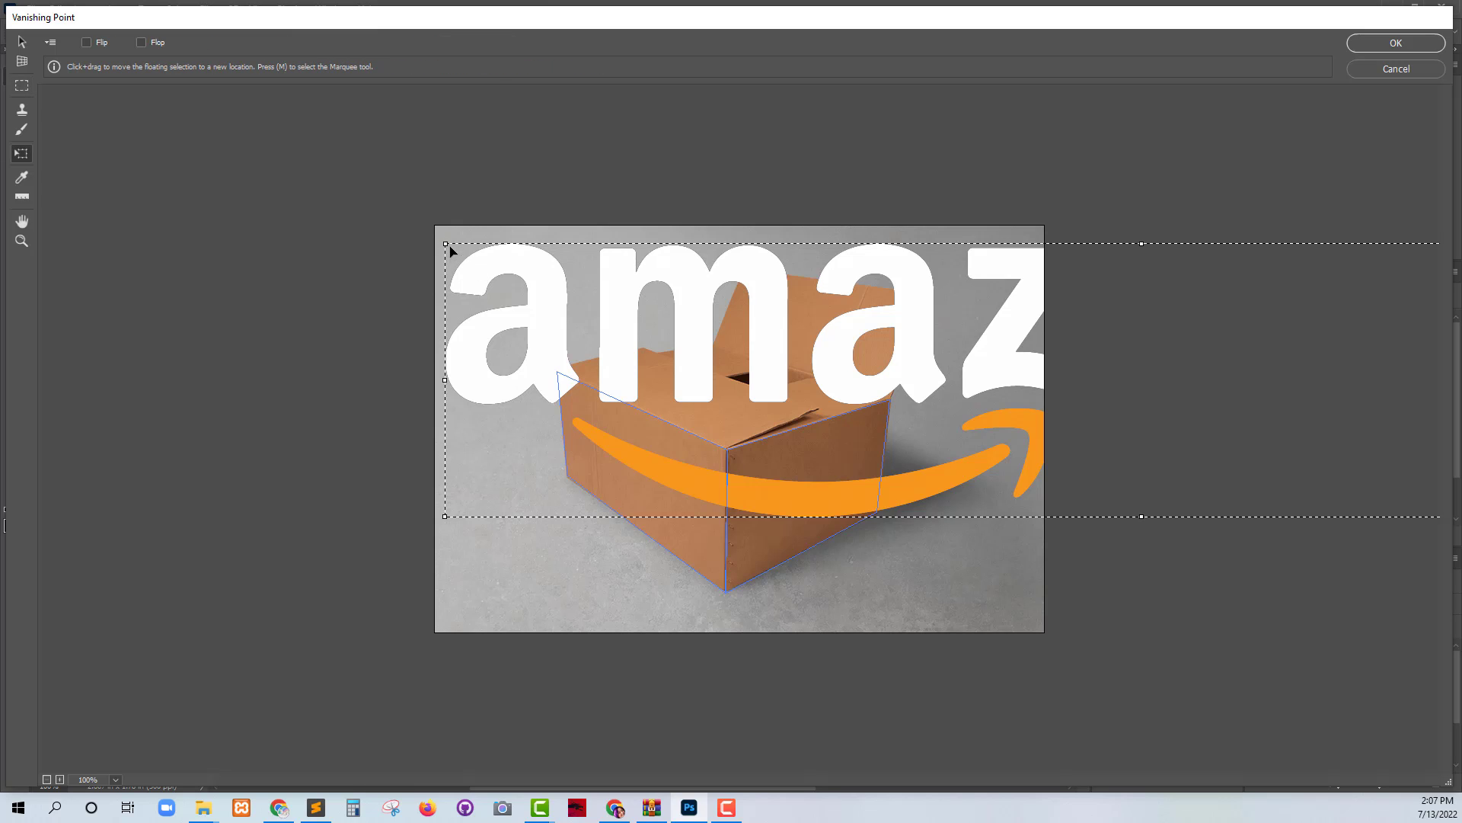
{"action": "mouse_move", "coordinate": [448, 242]}
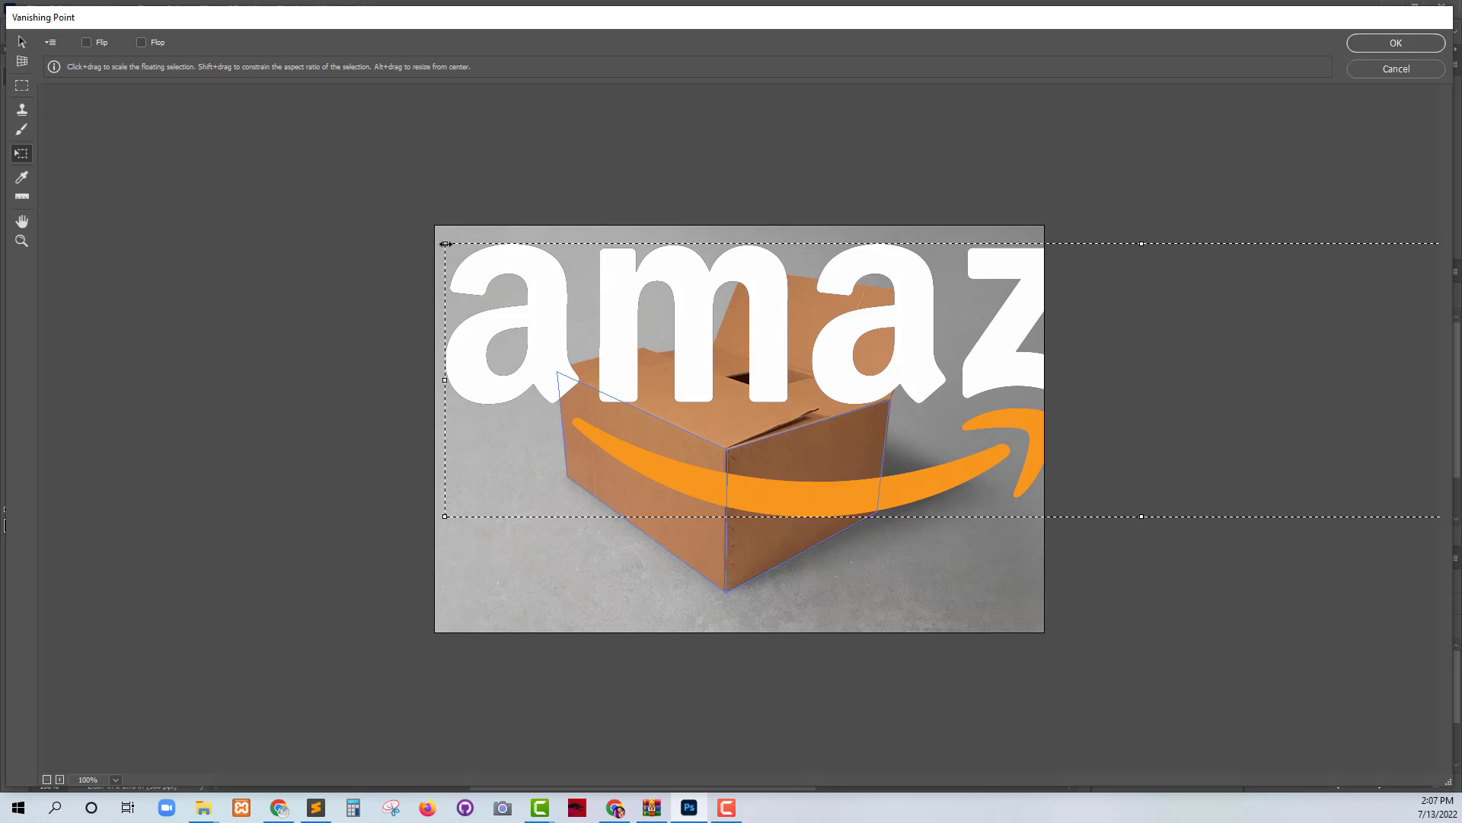
Step: Shrink the pasted amazon.com logo to fit across the box's perspective planes
{"action": "left_click_drag", "start_coordinate": [446, 244], "coordinate": [530, 262]}
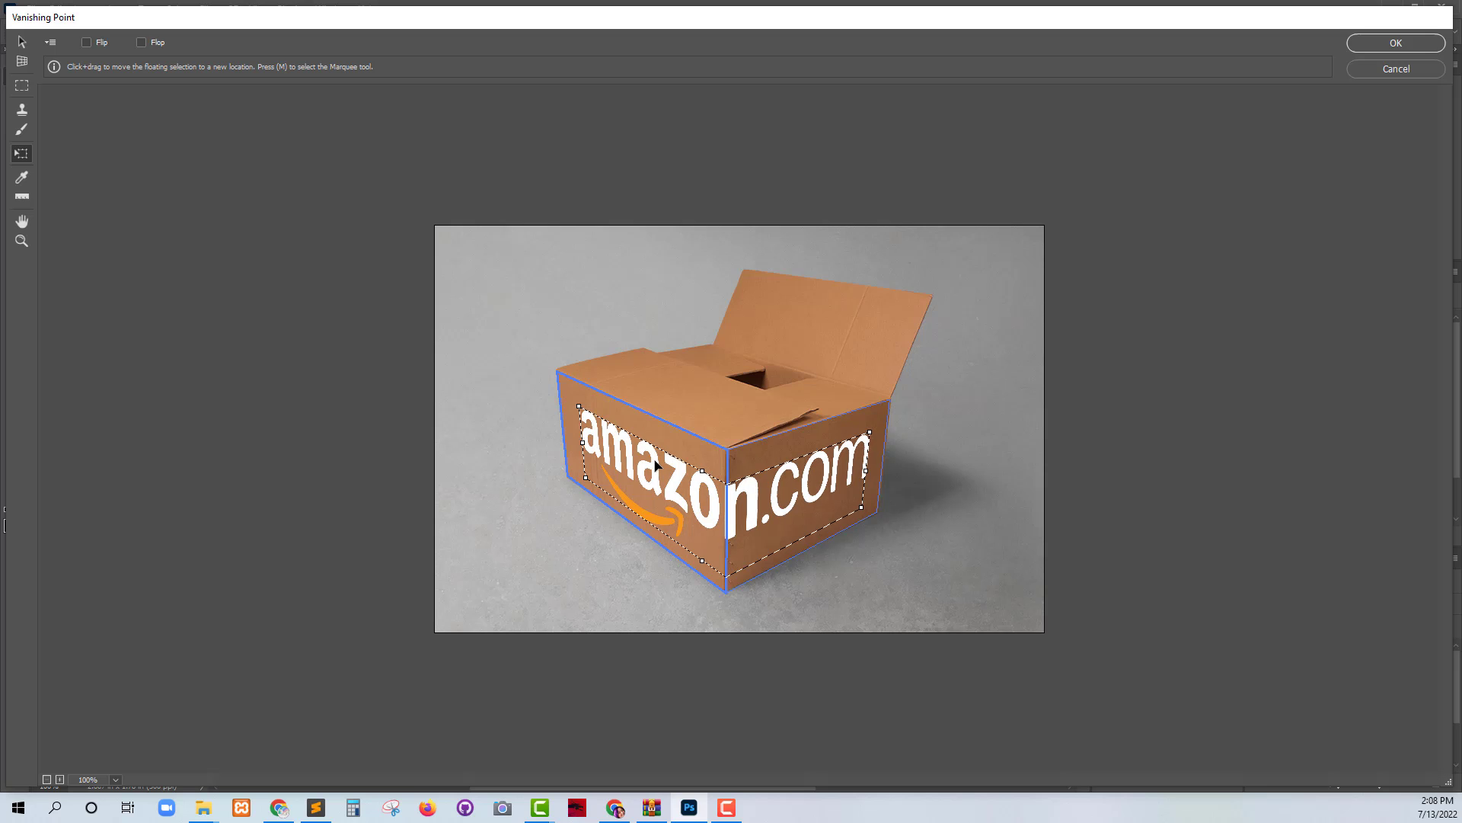
Step: Commit the wrapped logo onto Layer 1 and add a Reveal All layer mask
{"action": "left_click", "coordinate": [1395, 43]}
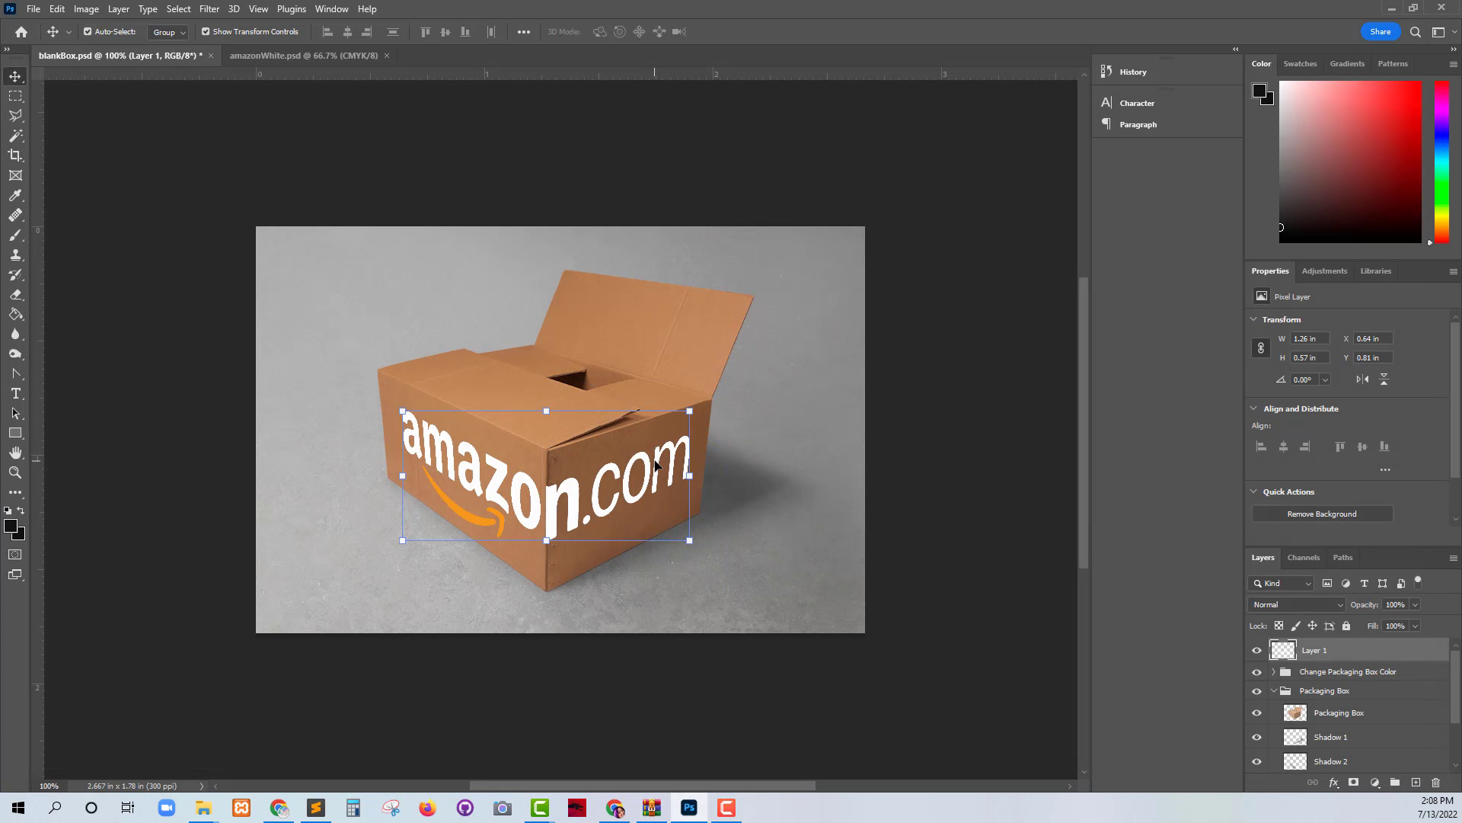
{"action": "left_click", "coordinate": [117, 9]}
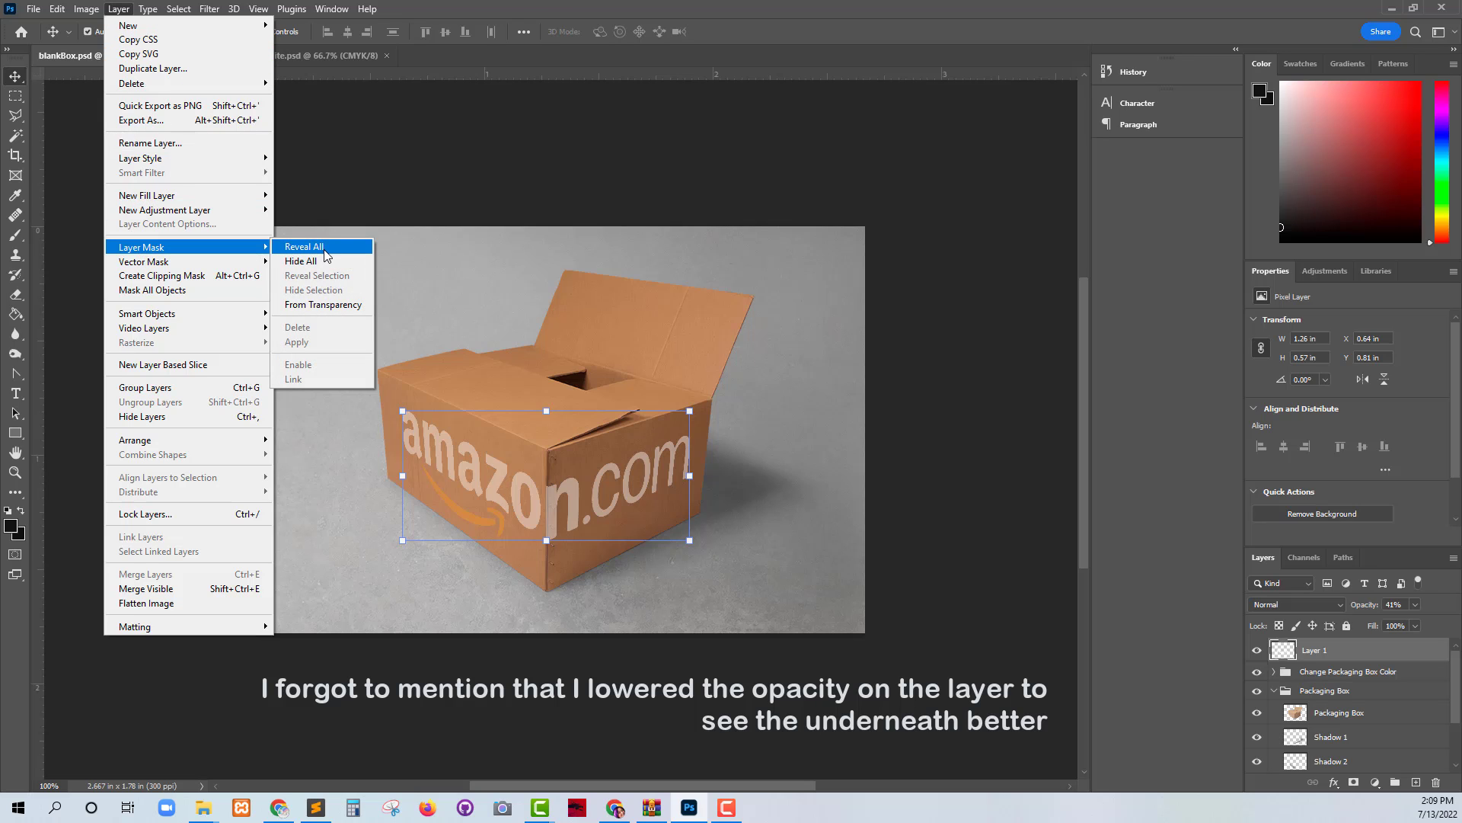
{"action": "left_click", "coordinate": [305, 246]}
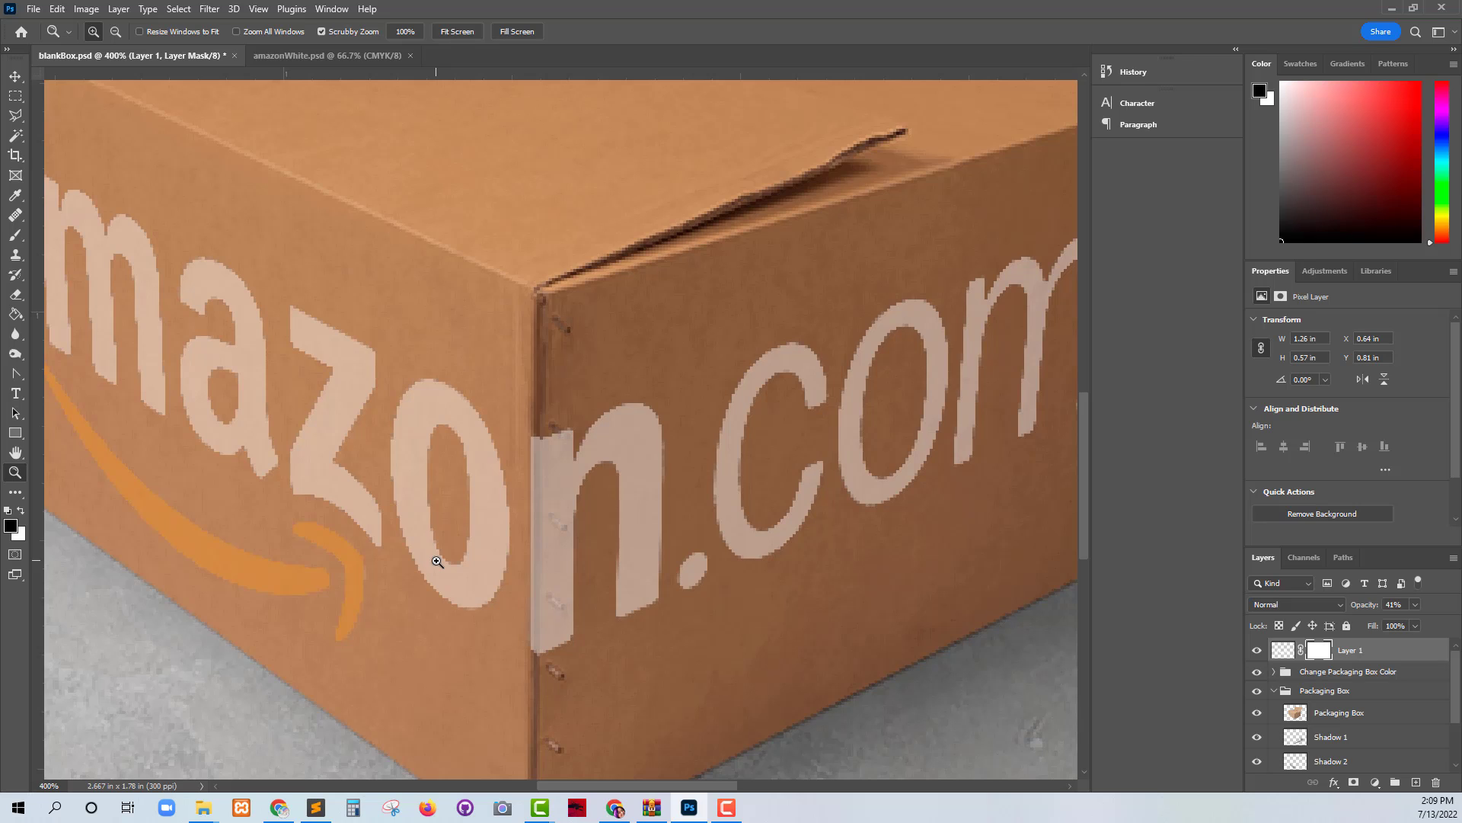
{"action": "mouse_move", "coordinate": [526, 627]}
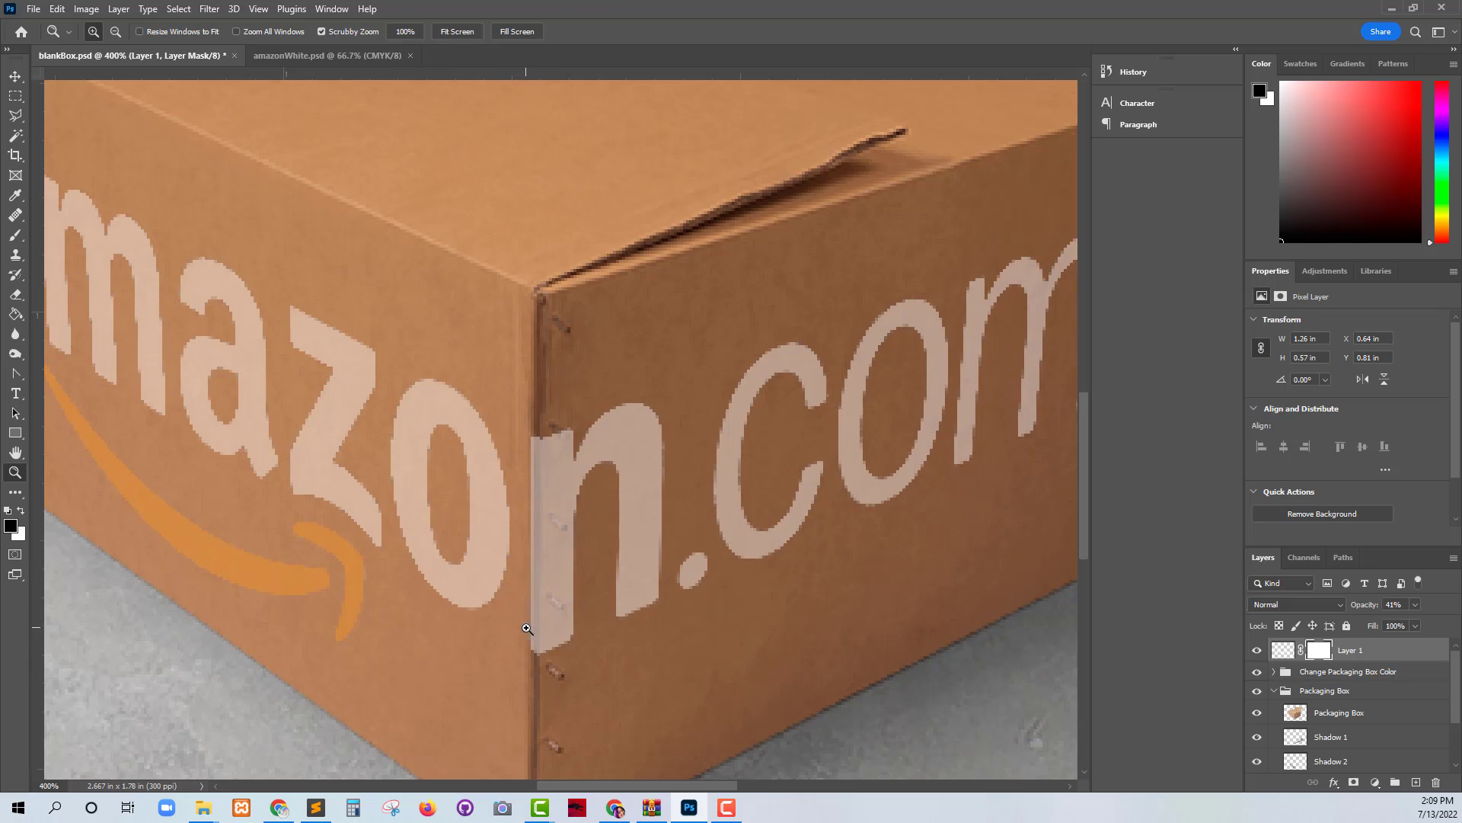
{"action": "mouse_move", "coordinate": [5, 317]}
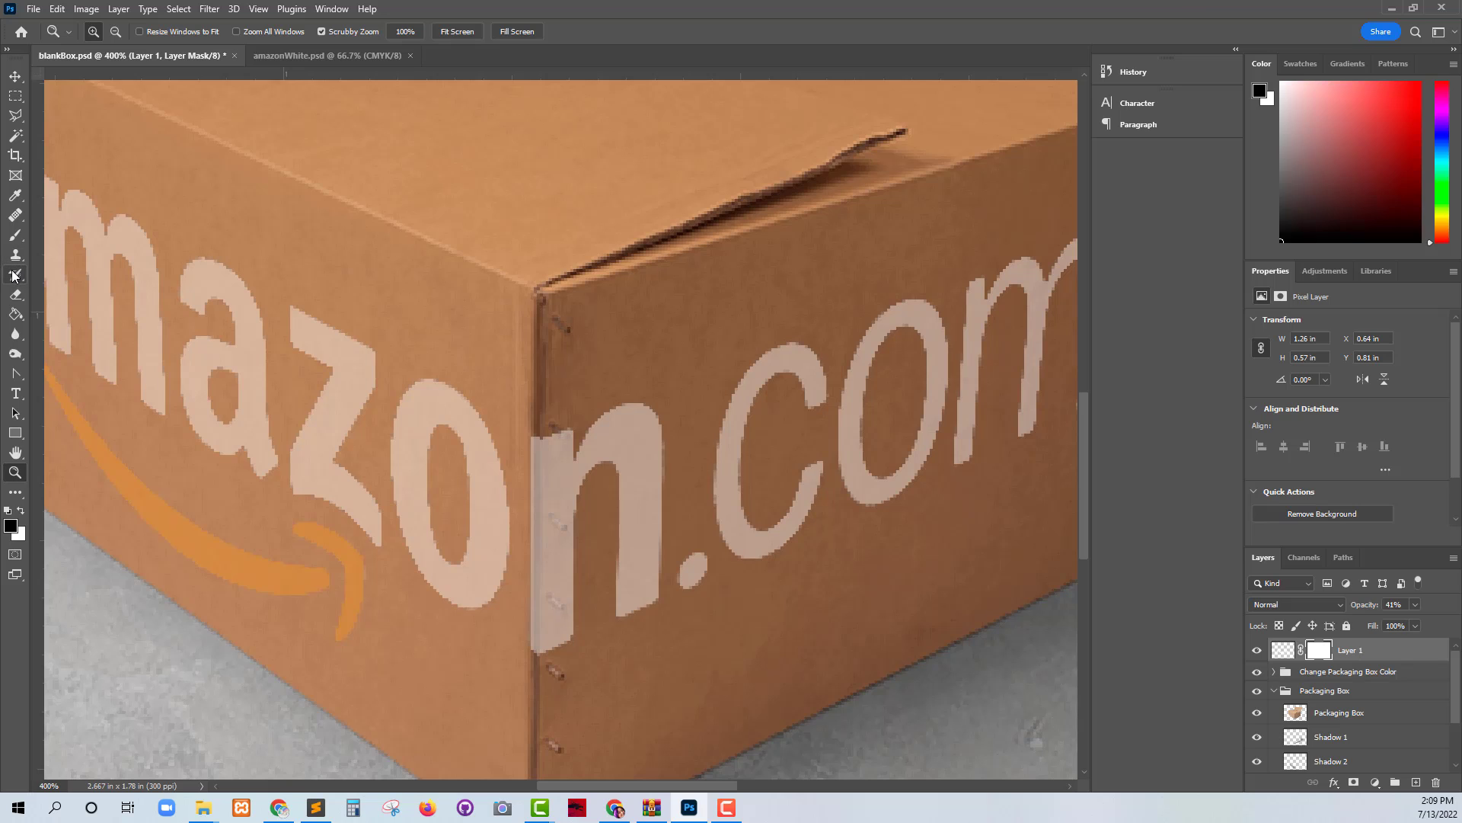
{"action": "mouse_move", "coordinate": [15, 236]}
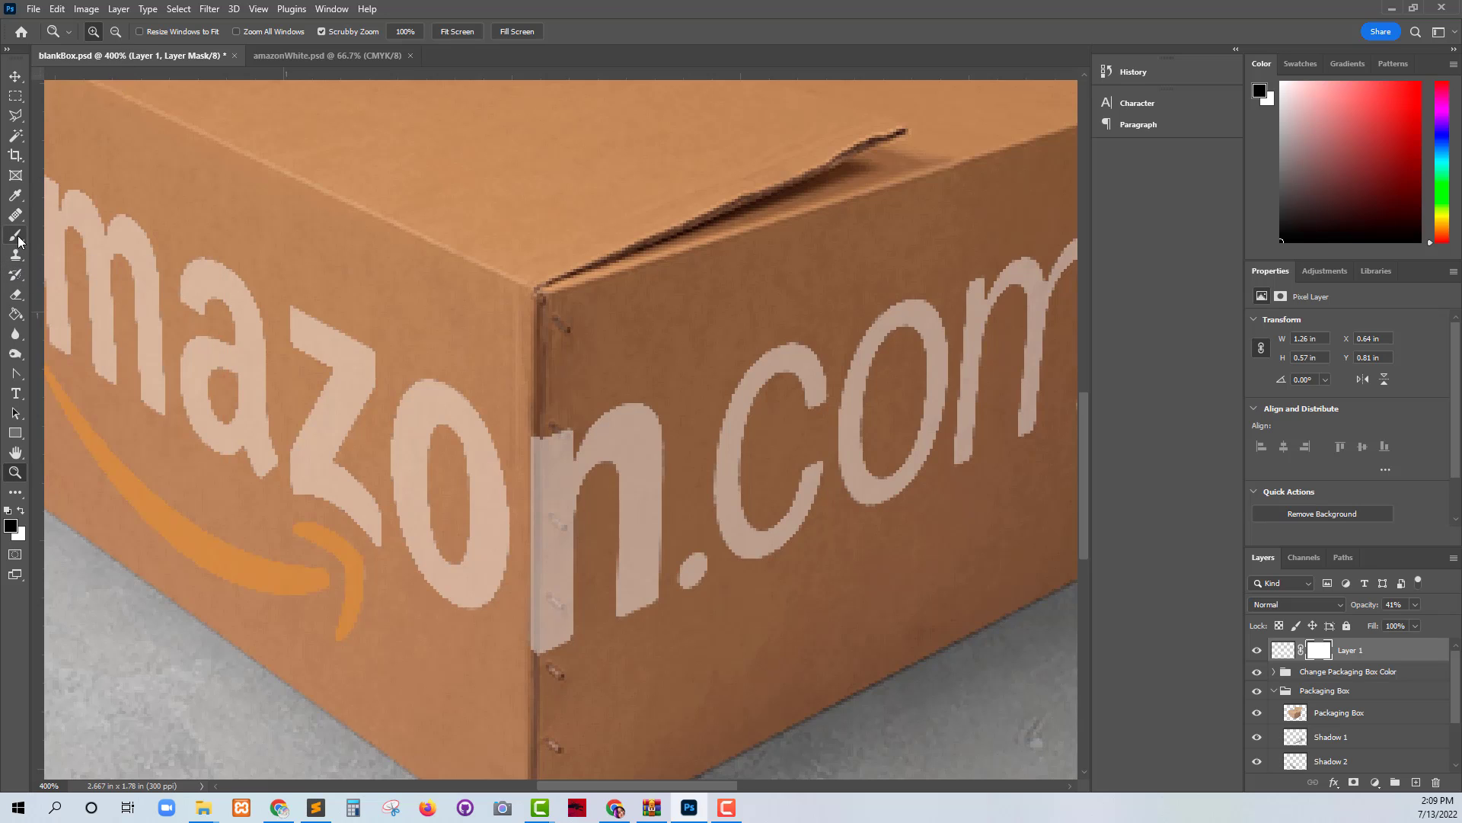
Step: Switch to a small soft brush for masking the box corner, then zoom to view the image
{"action": "left_click", "coordinate": [16, 235]}
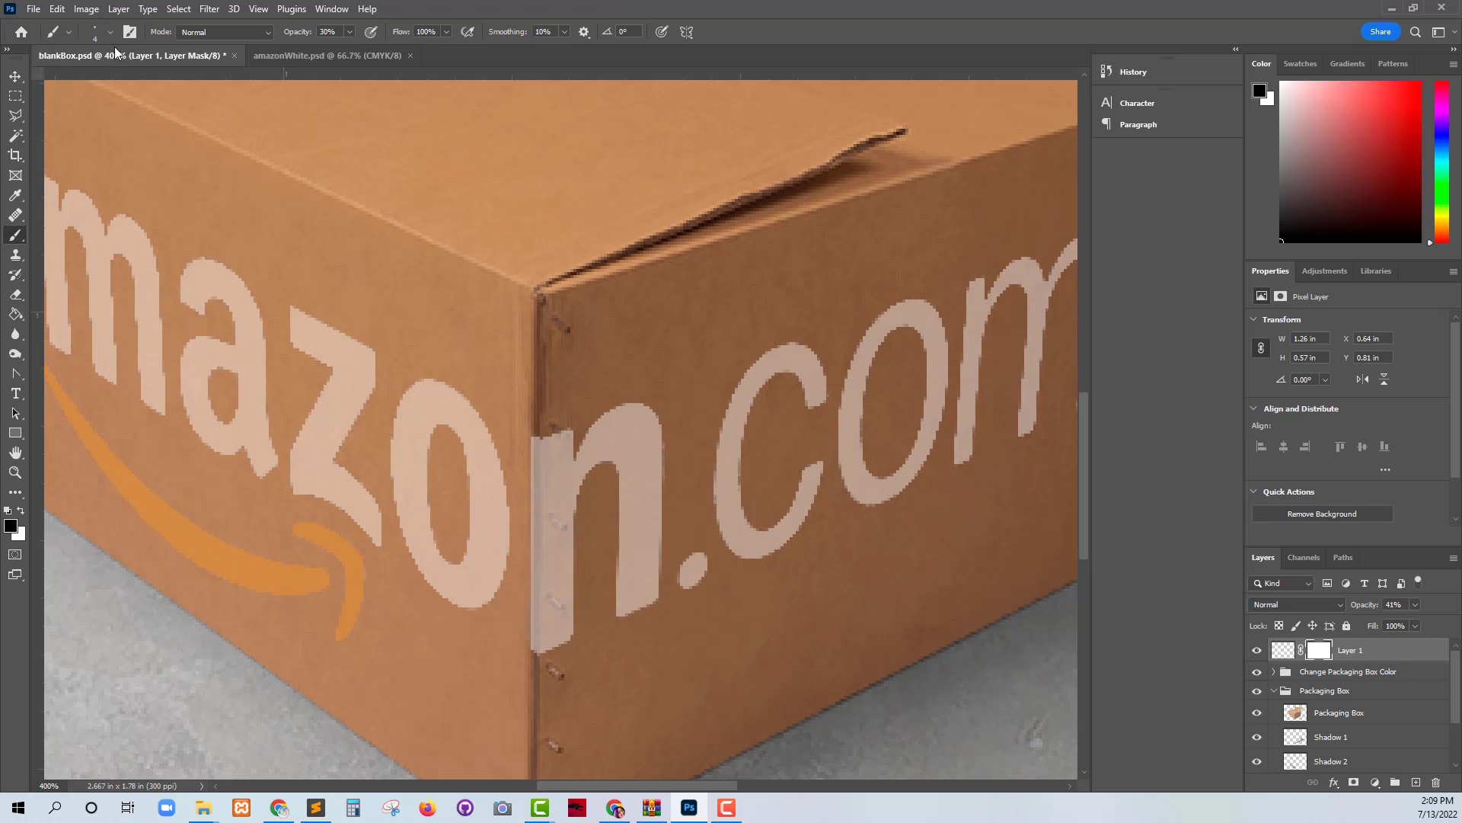
{"action": "left_click", "coordinate": [109, 32]}
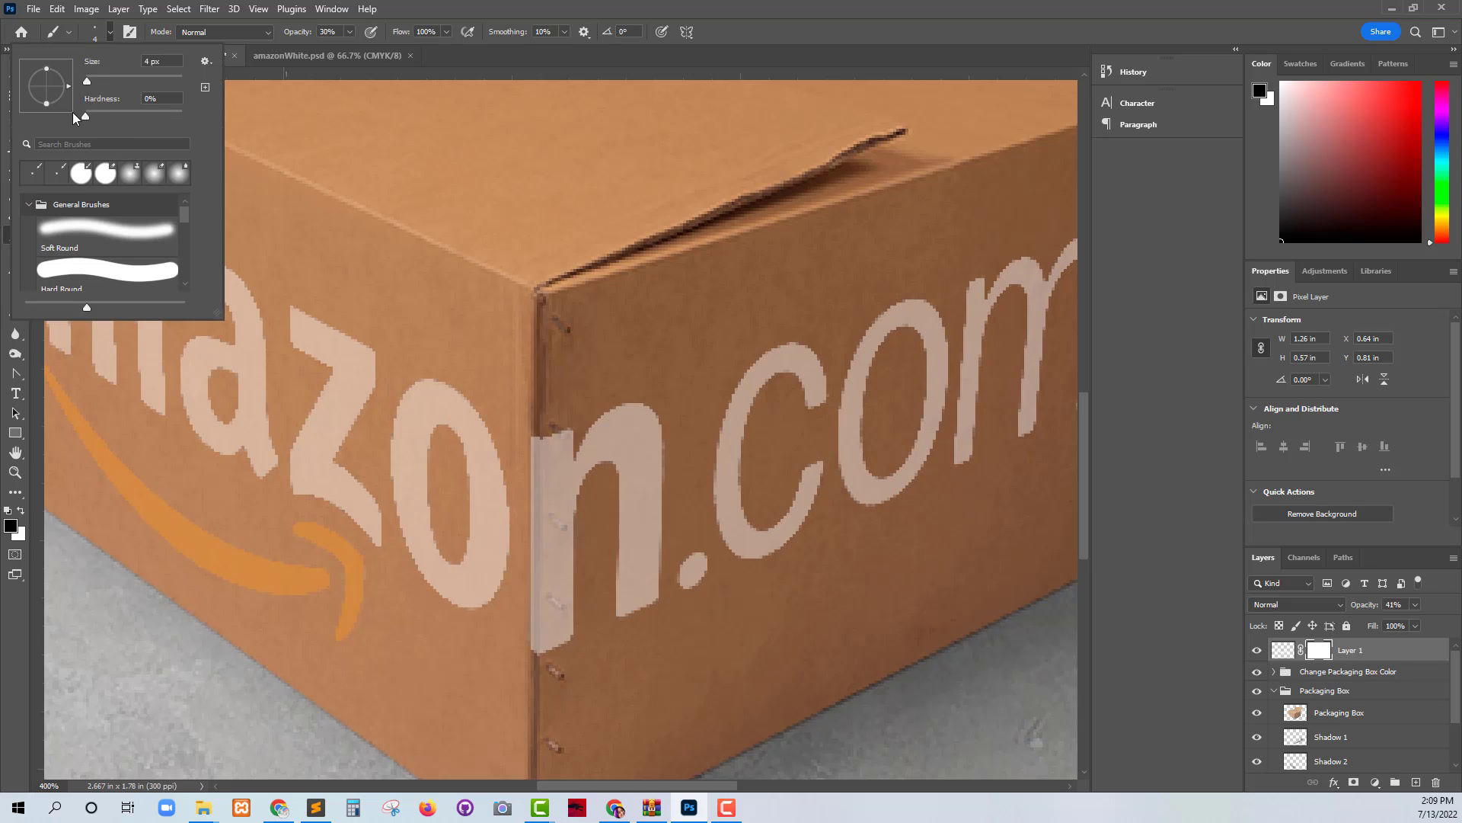
{"action": "triple_click", "coordinate": [159, 99]}
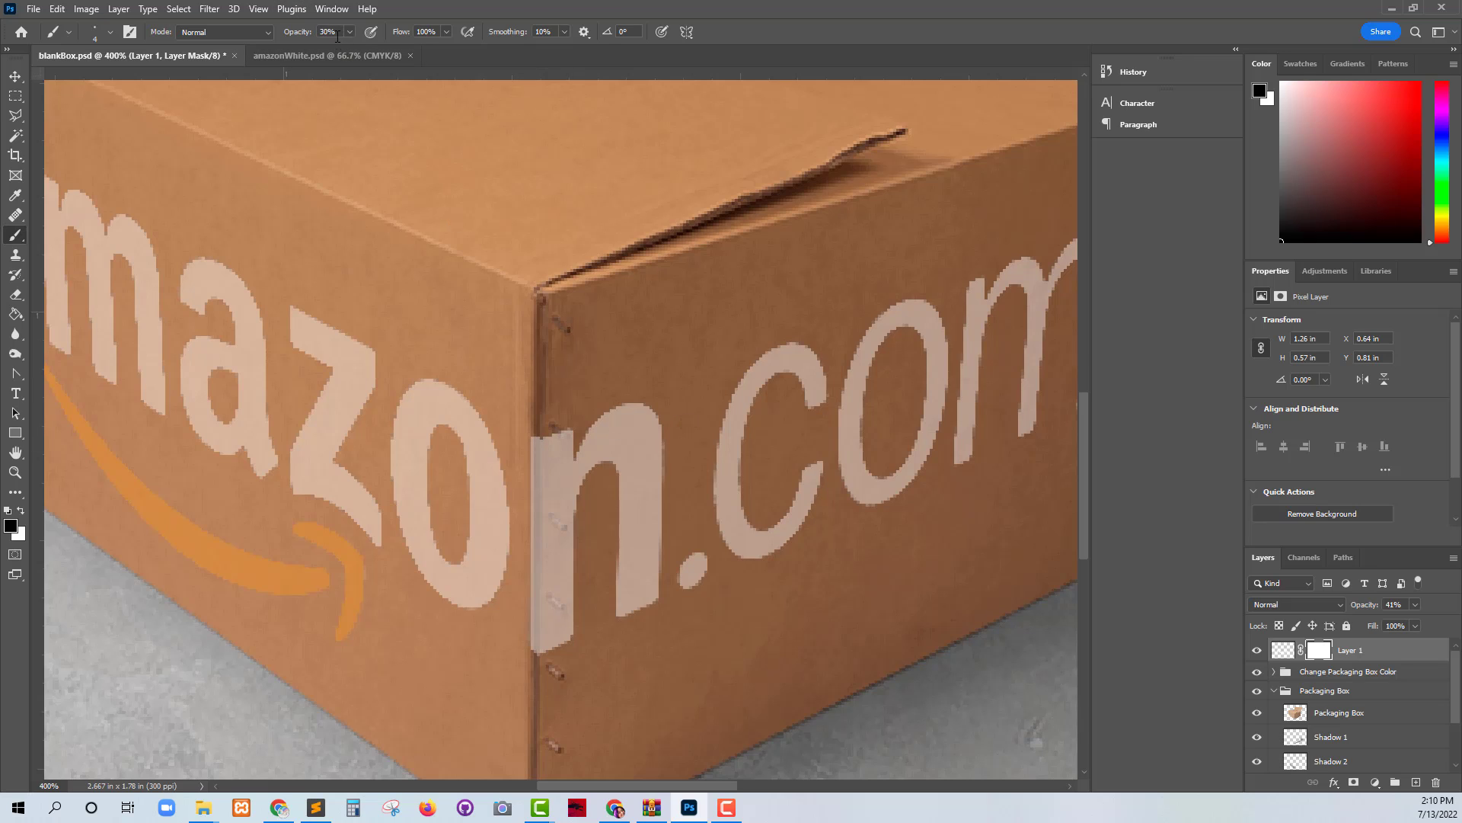
{"action": "mouse_move", "coordinate": [536, 427]}
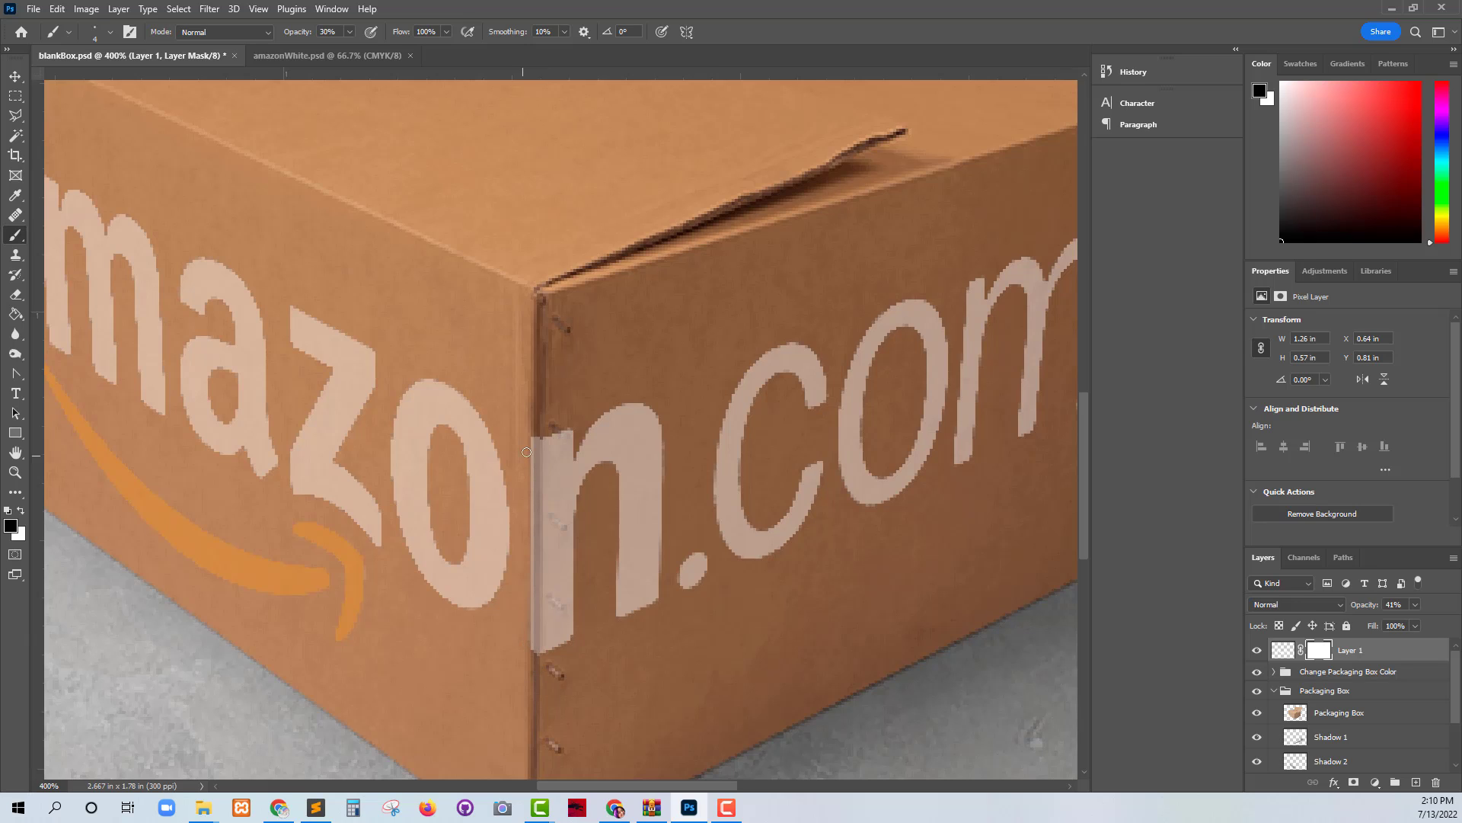
{"action": "mouse_move", "coordinate": [538, 432]}
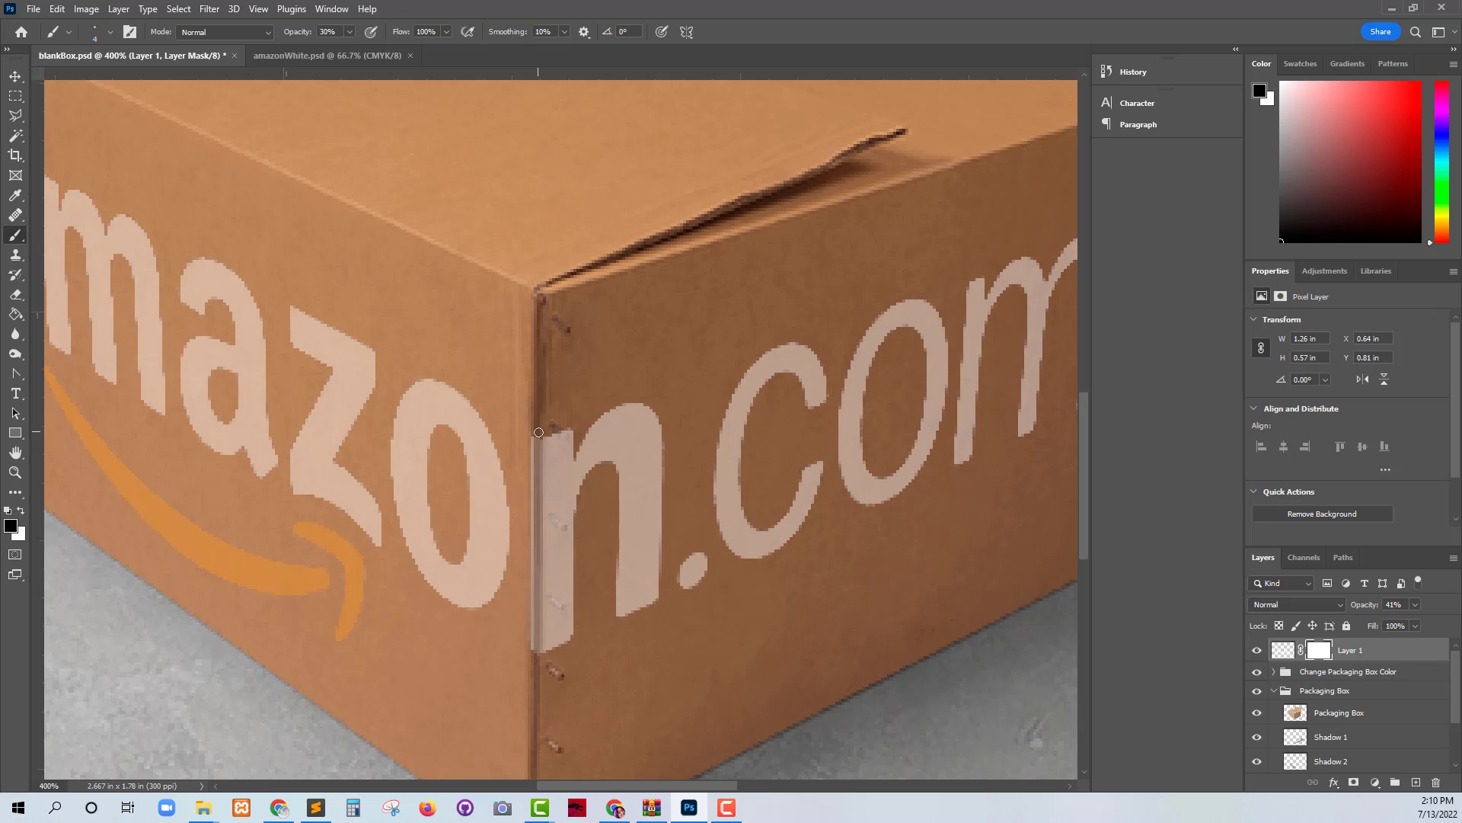
{"action": "mouse_move", "coordinate": [530, 467]}
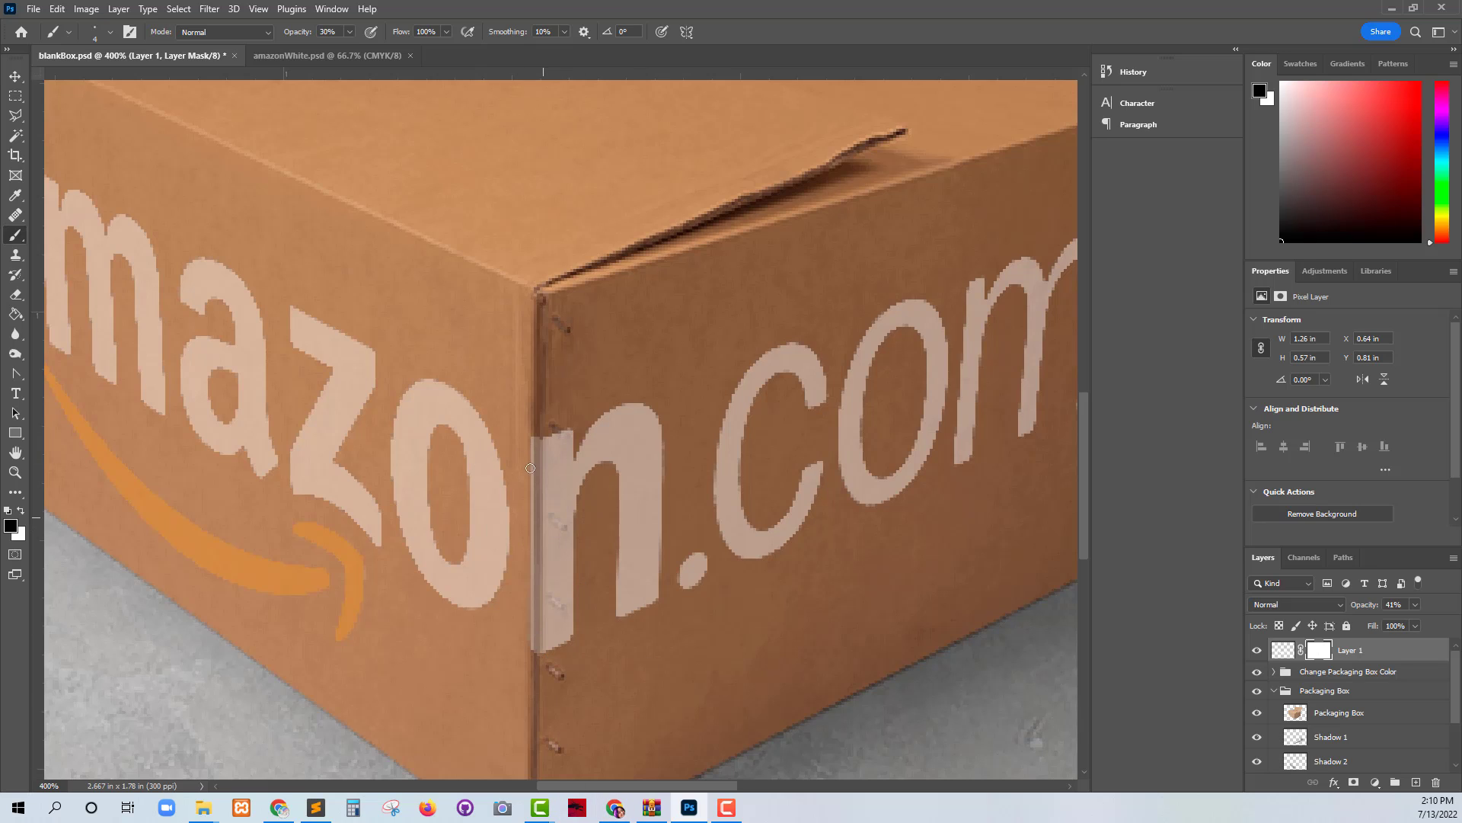
{"action": "mouse_move", "coordinate": [556, 521]}
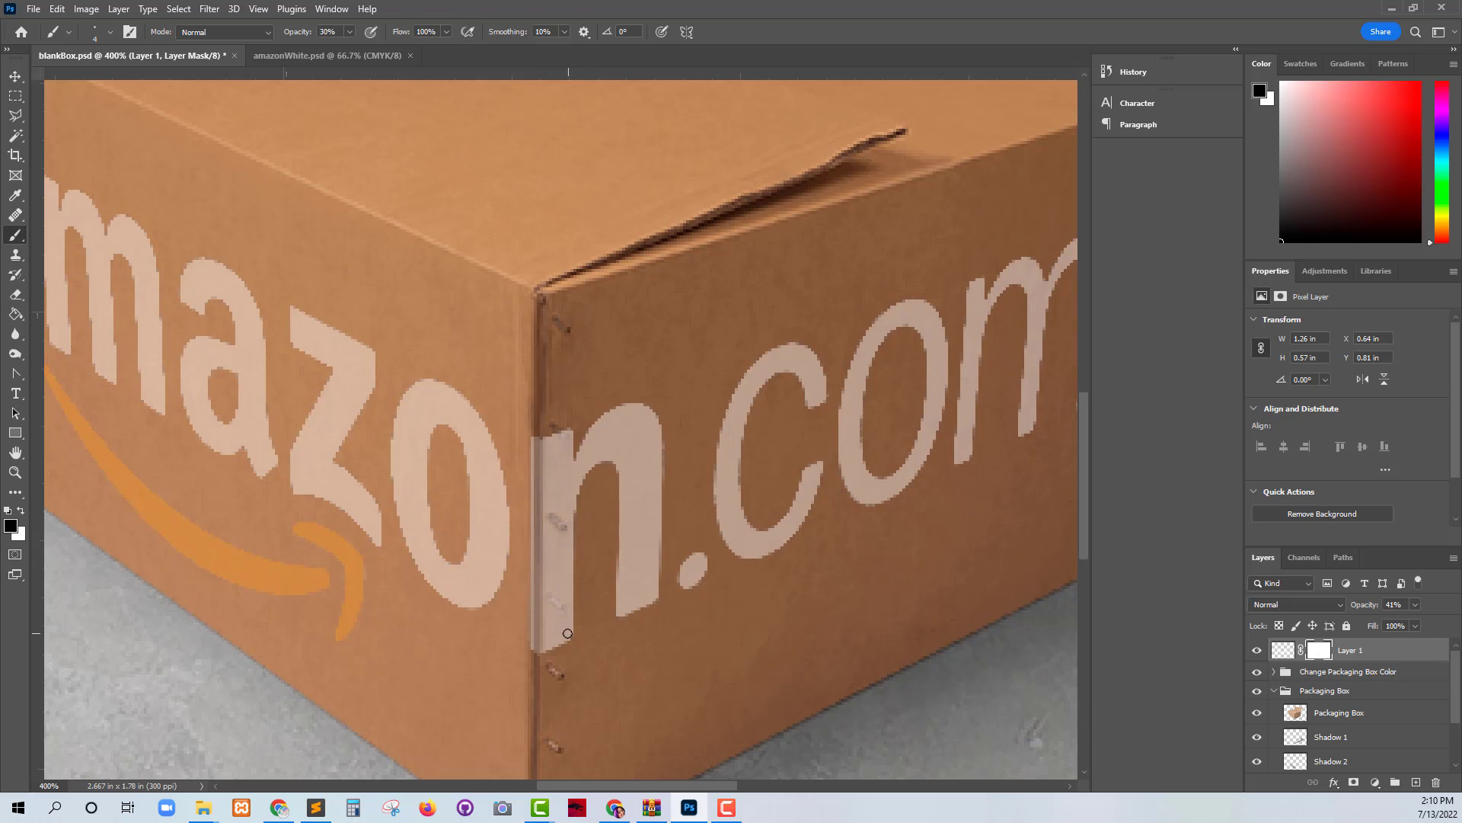
{"action": "mouse_move", "coordinate": [562, 607]}
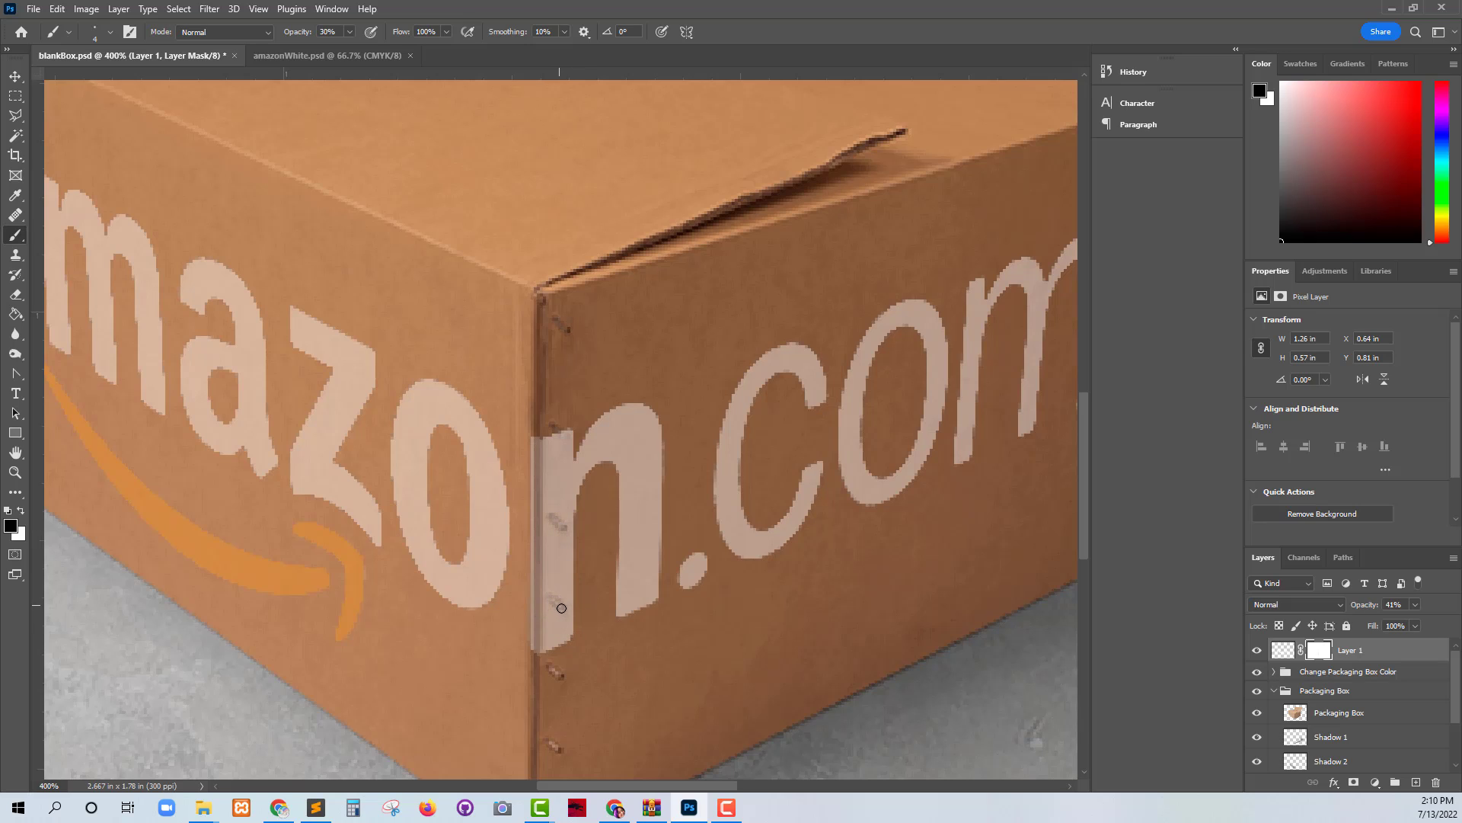
{"action": "mouse_move", "coordinate": [569, 441]}
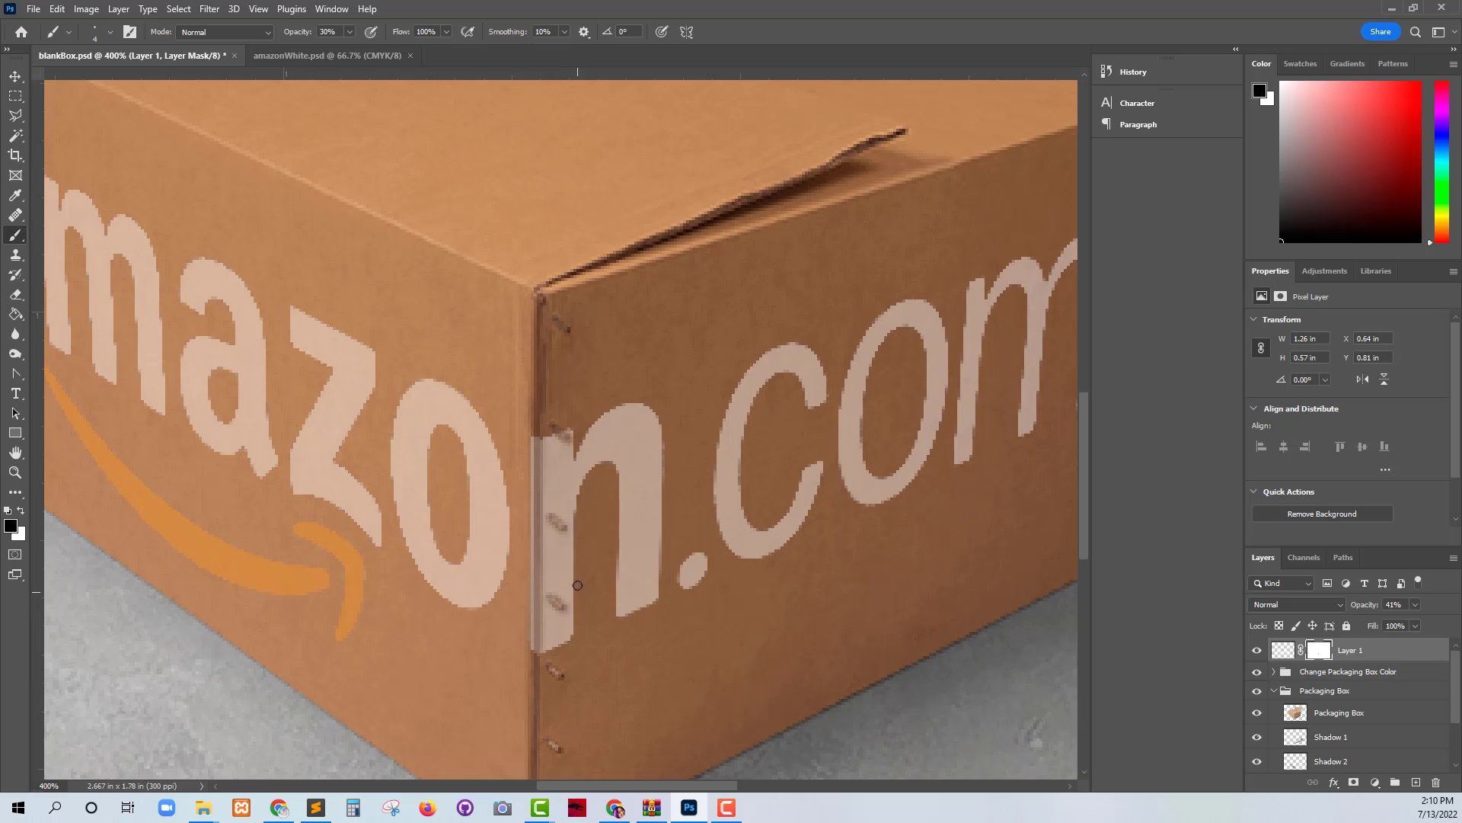
{"action": "mouse_move", "coordinate": [566, 439]}
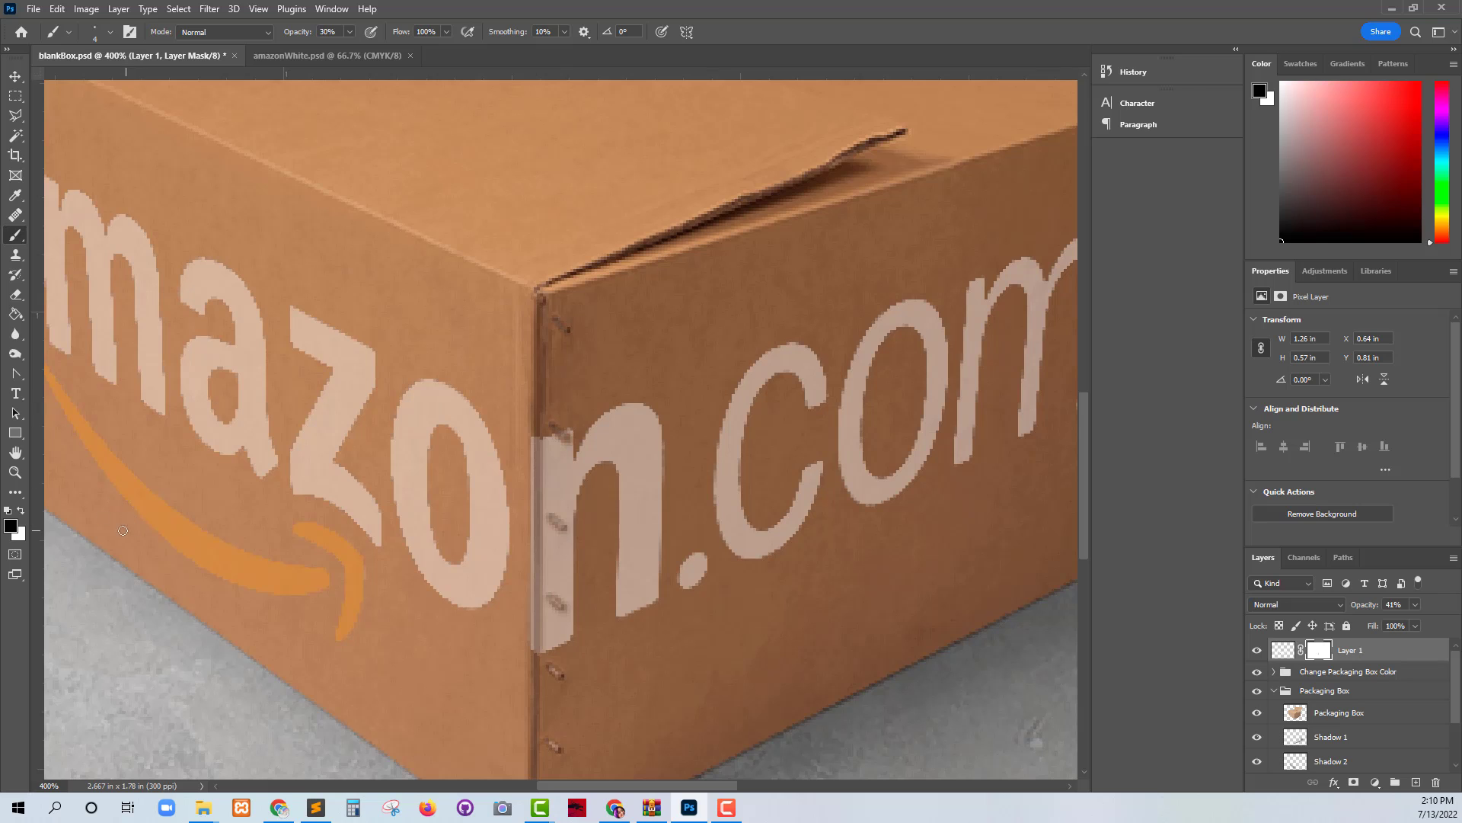
{"action": "left_click", "coordinate": [16, 474]}
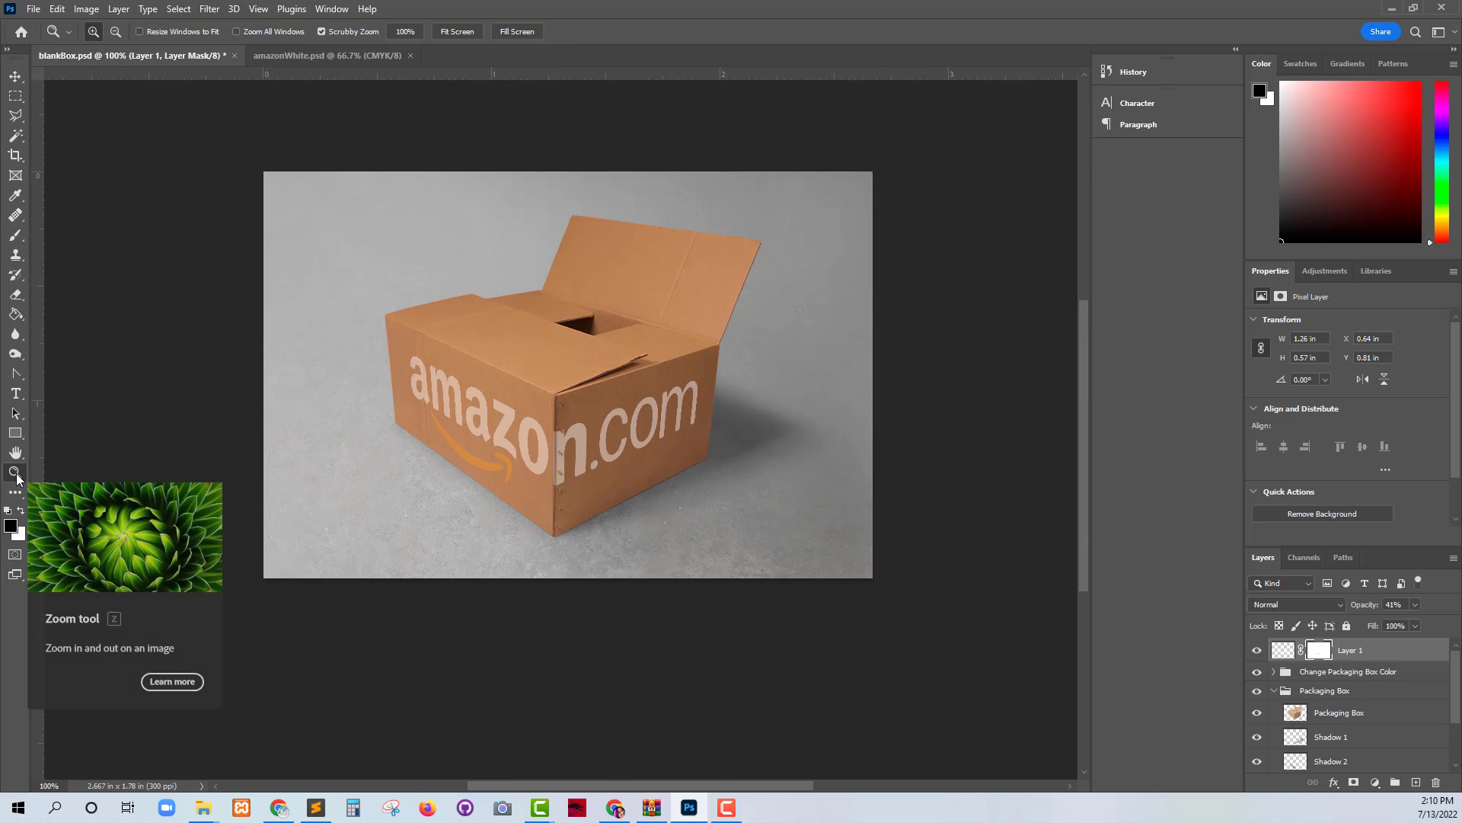